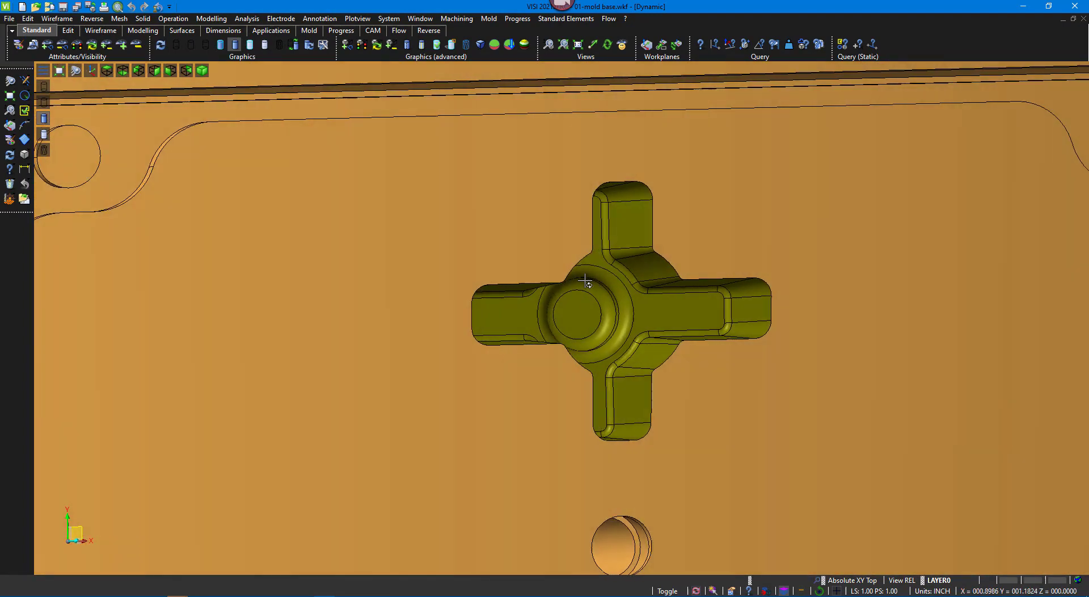
Sketch a rectangular profile with Wireframe rectangle above the green pocket faces.
{"action": "left_click", "coordinate": [280, 18]}
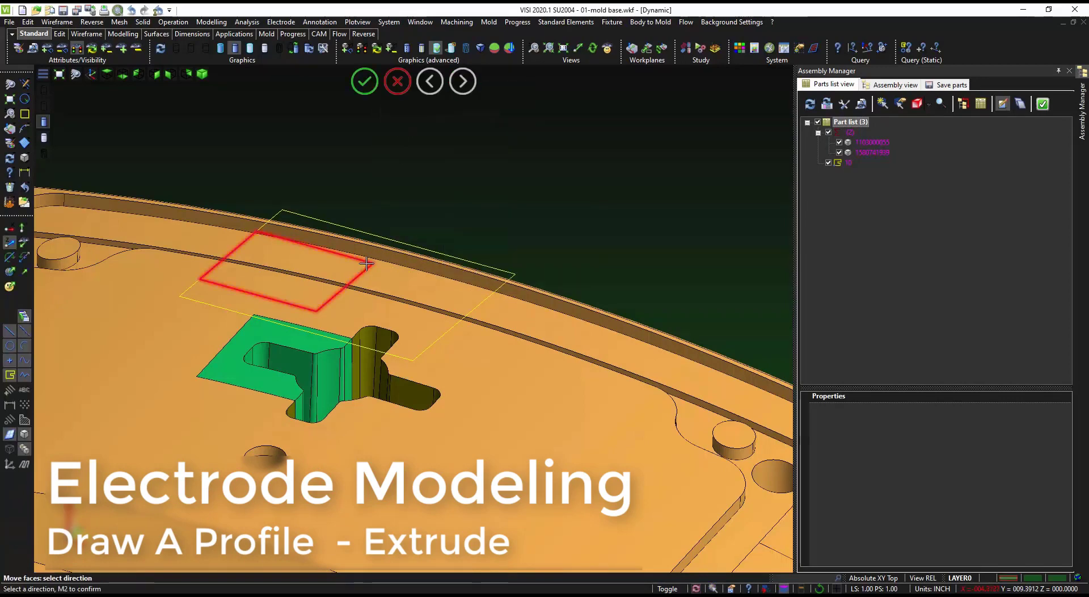
Unite the extruded block with the pocket faces and start moving the cross-shaped top face.
{"action": "left_click", "coordinate": [429, 81]}
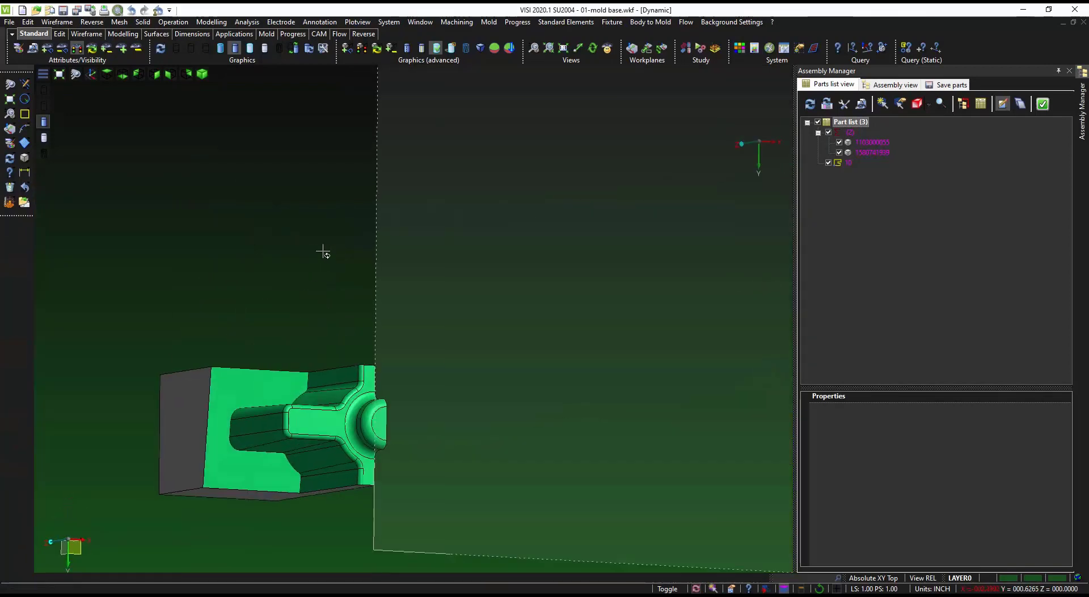
{"action": "left_click_drag", "start_coordinate": [323, 251], "coordinate": [289, 300]}
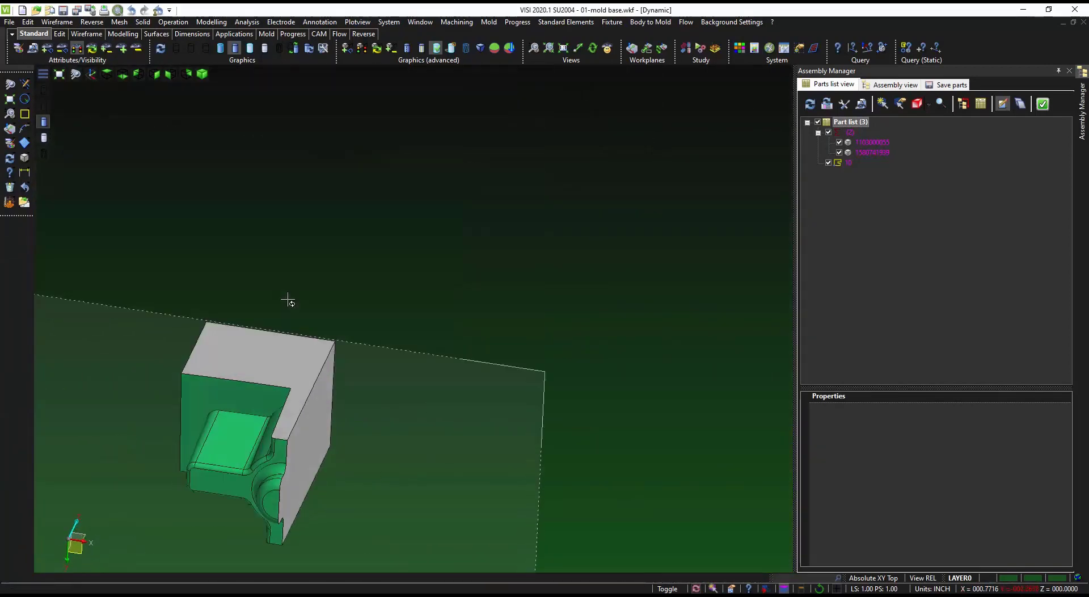
{"action": "left_click", "coordinate": [77, 47]}
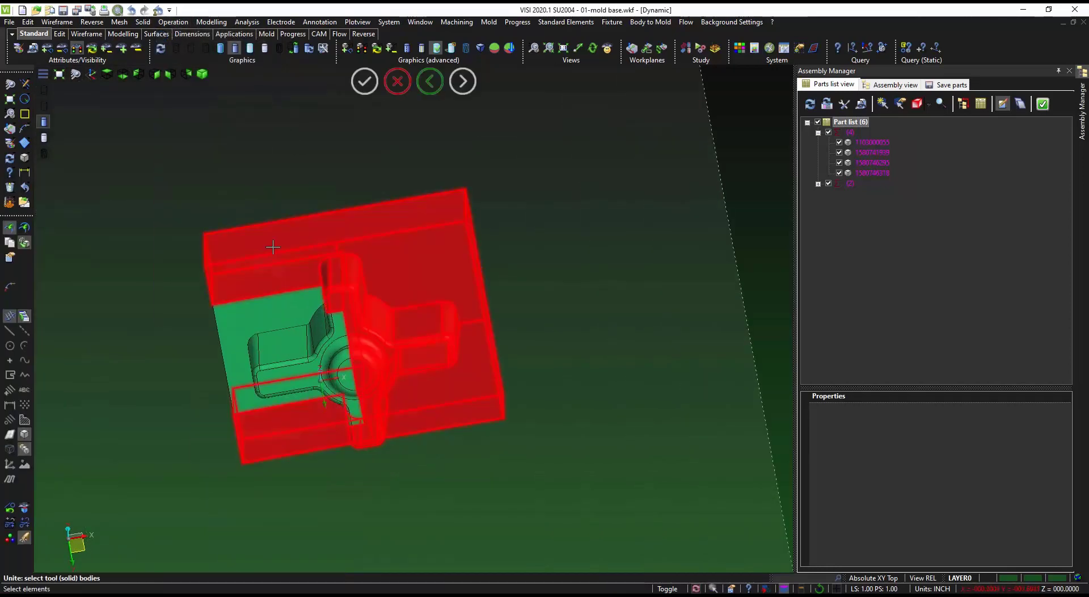
{"action": "left_click", "coordinate": [397, 81]}
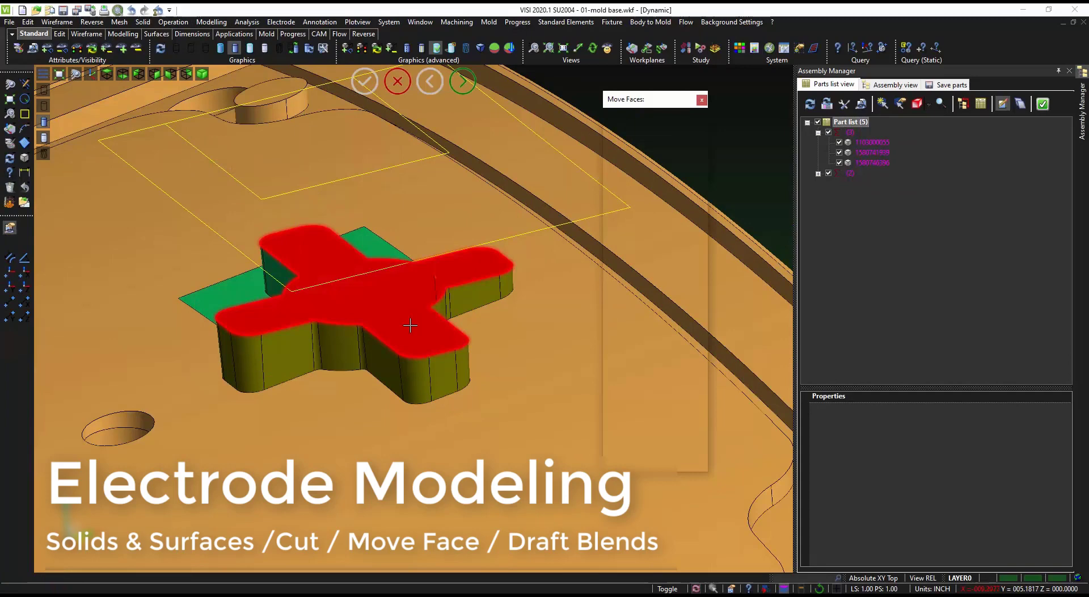
Define Electrode 1 and open its Material dropdown in the General tab.
{"action": "left_click", "coordinate": [364, 81]}
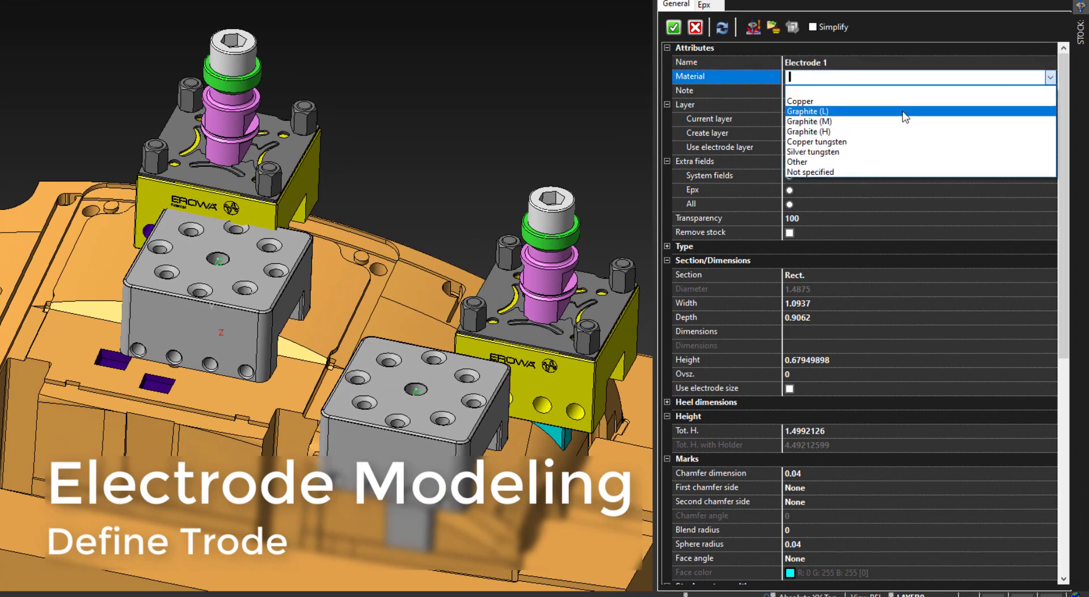
Set Electrode 1's material to Graphite (L), leaving Create Heel turned off.
{"action": "left_click", "coordinate": [808, 111]}
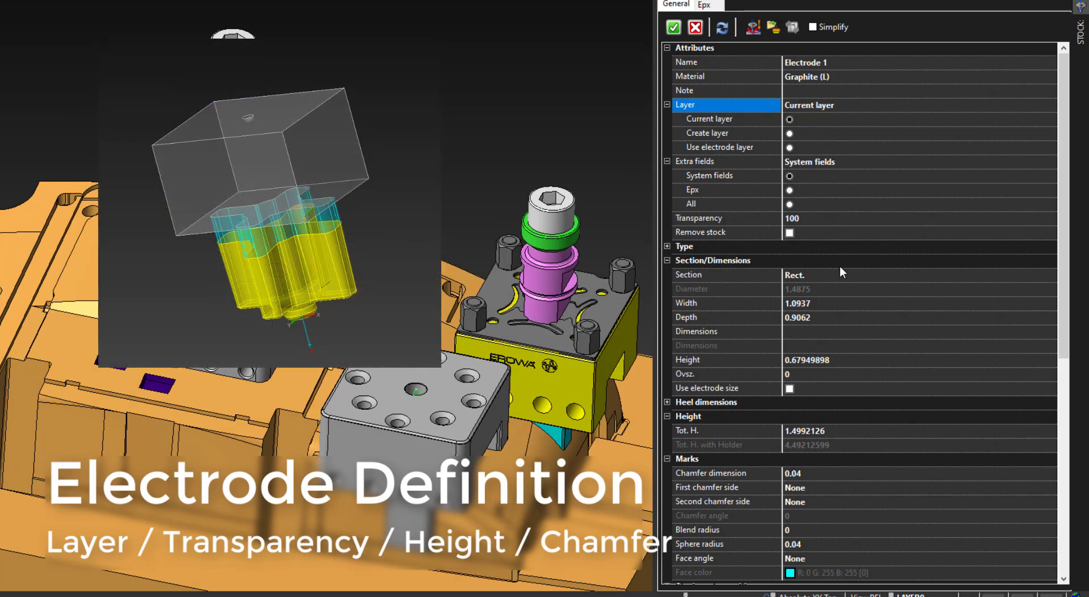
{"action": "scroll", "scroll_direction": "down", "scroll_amount": 3}
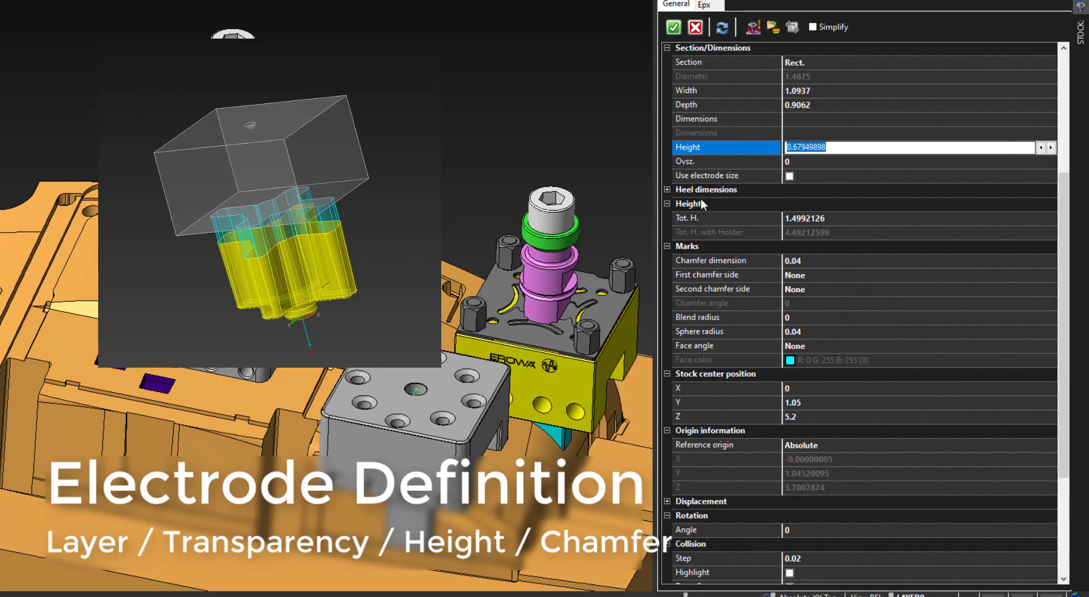
{"action": "left_click", "coordinate": [706, 189]}
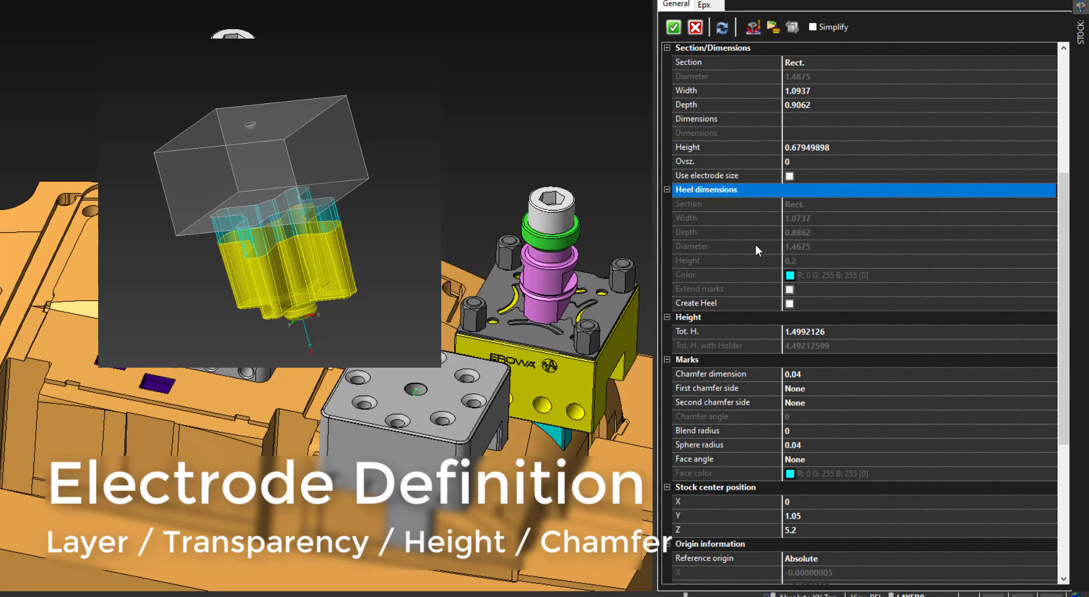
{"action": "left_click", "coordinate": [789, 303]}
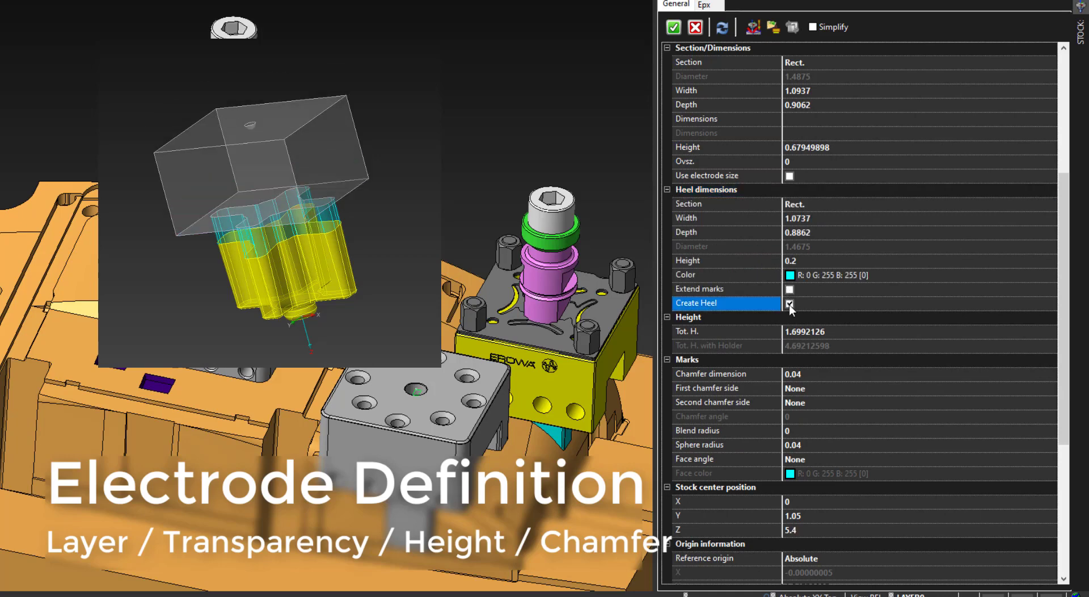
{"action": "left_click", "coordinate": [789, 303]}
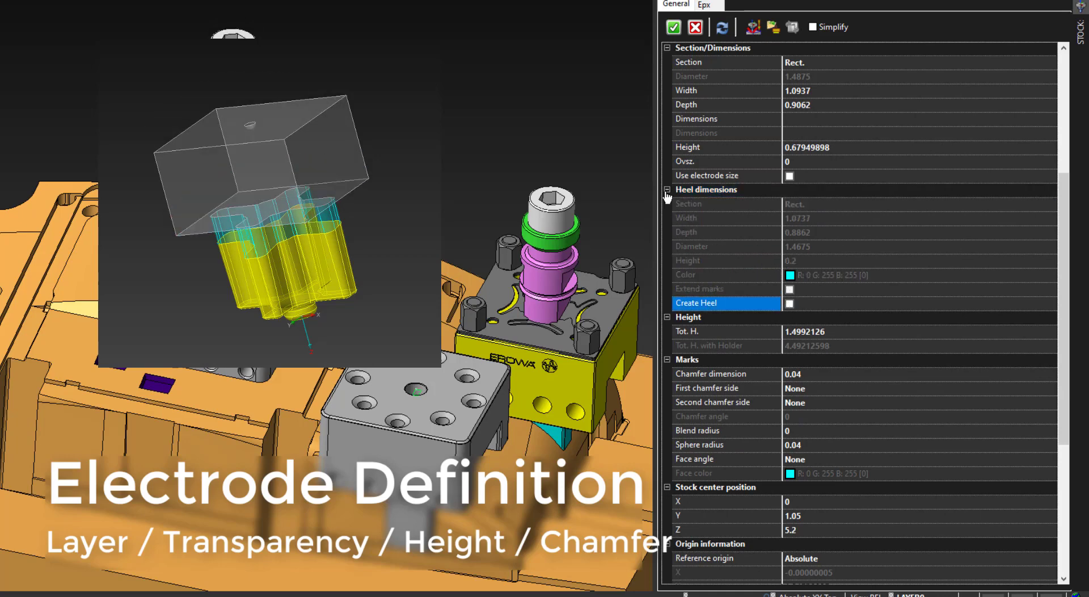
{"action": "left_click", "coordinate": [666, 189]}
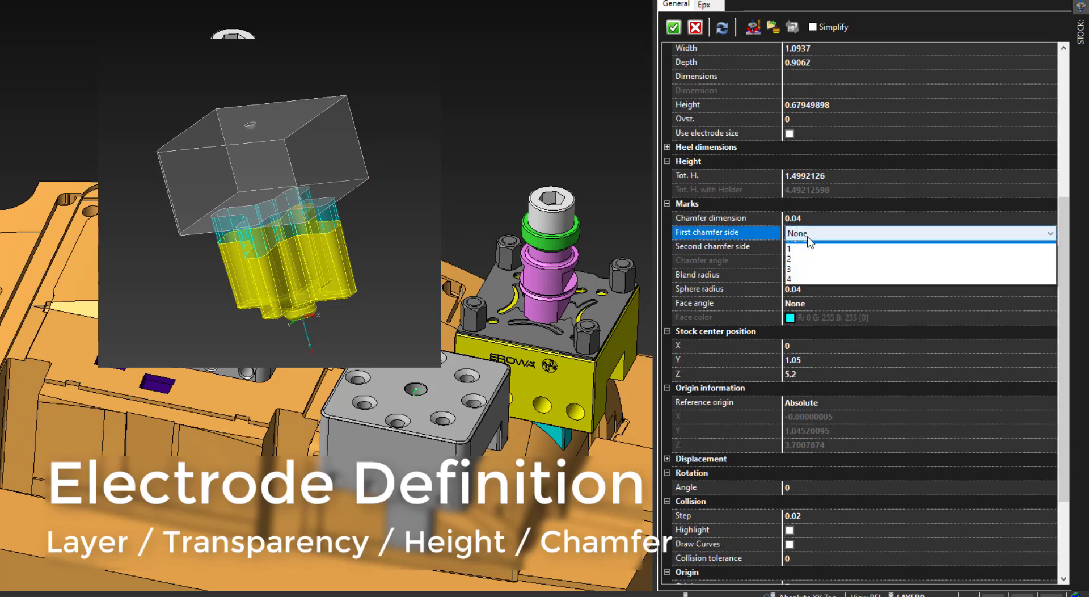
Edit Electrode 1's stock centre position to Y 1 and Z 5.25.
{"action": "left_click", "coordinate": [797, 232]}
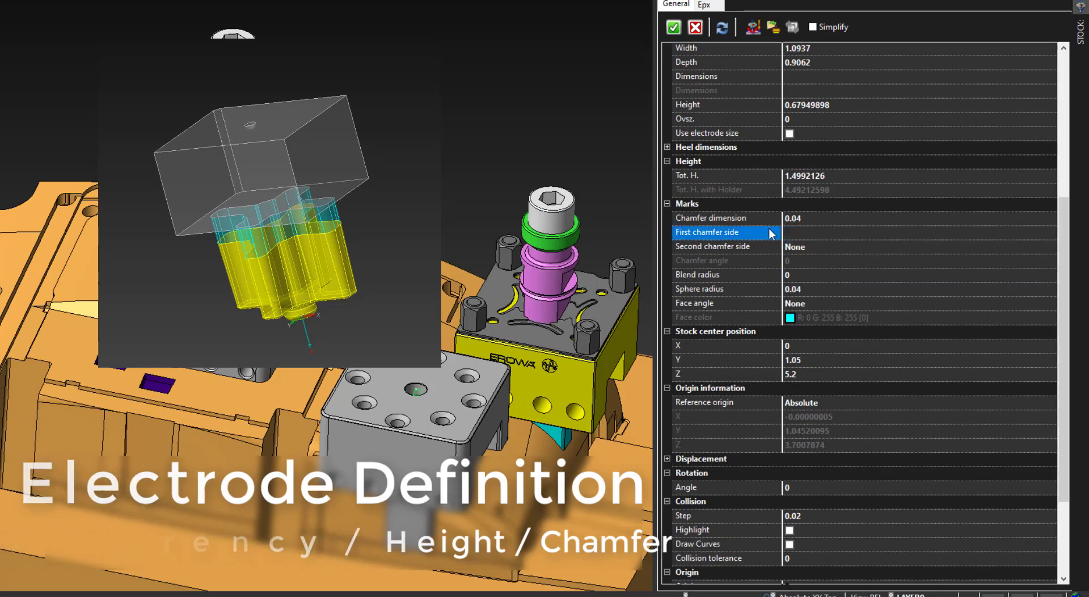
{"action": "scroll", "scroll_direction": "down", "scroll_amount": 3}
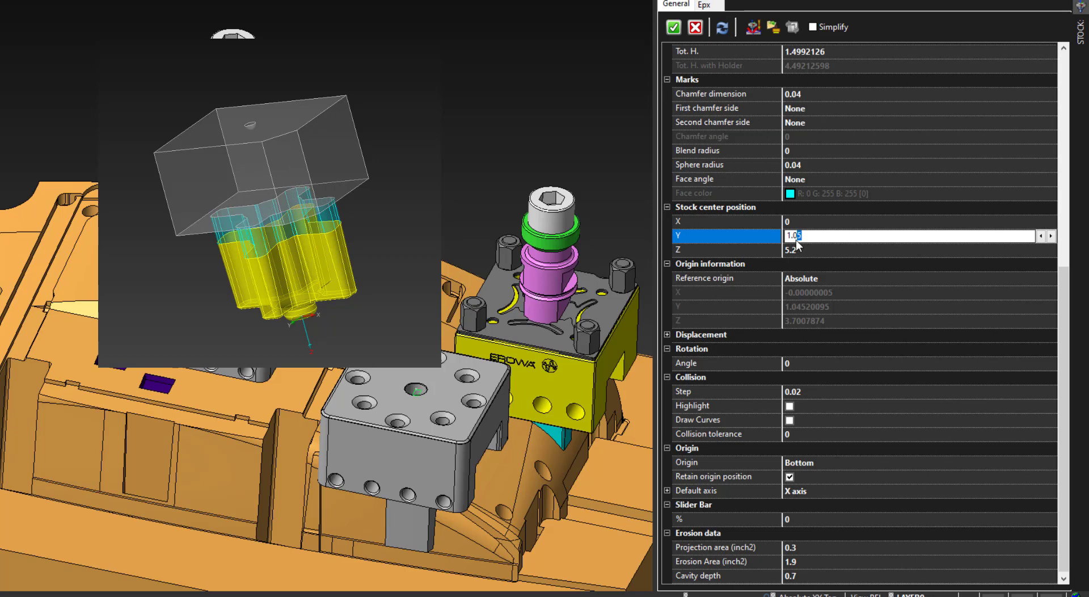
{"action": "left_click", "coordinate": [792, 249]}
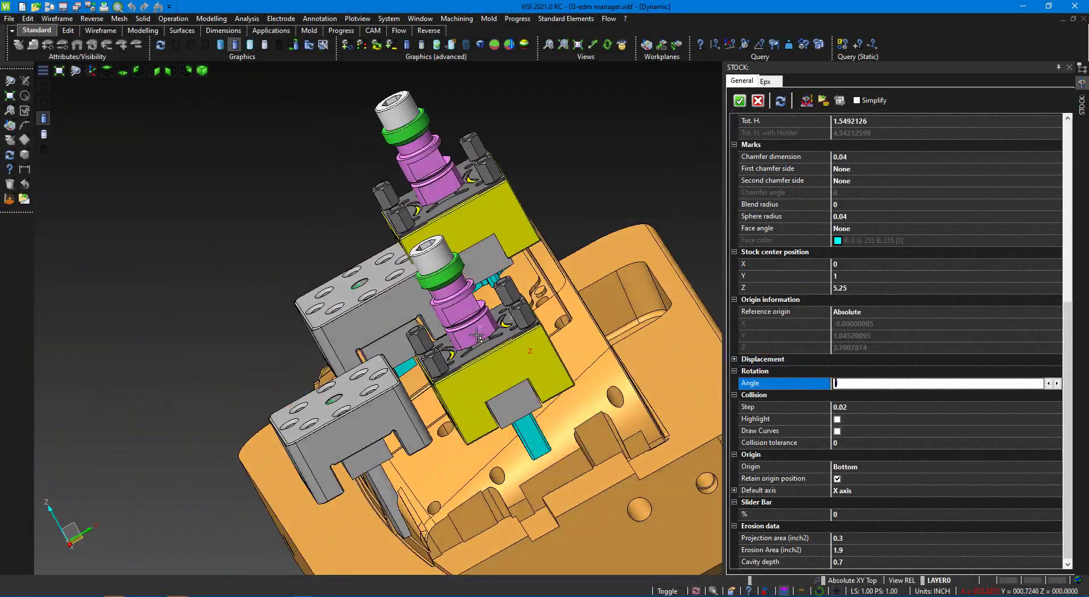
Set the rotation angle to -3 and slide the preview to plunge the electrode into the cavity.
{"action": "type", "text": "5"}
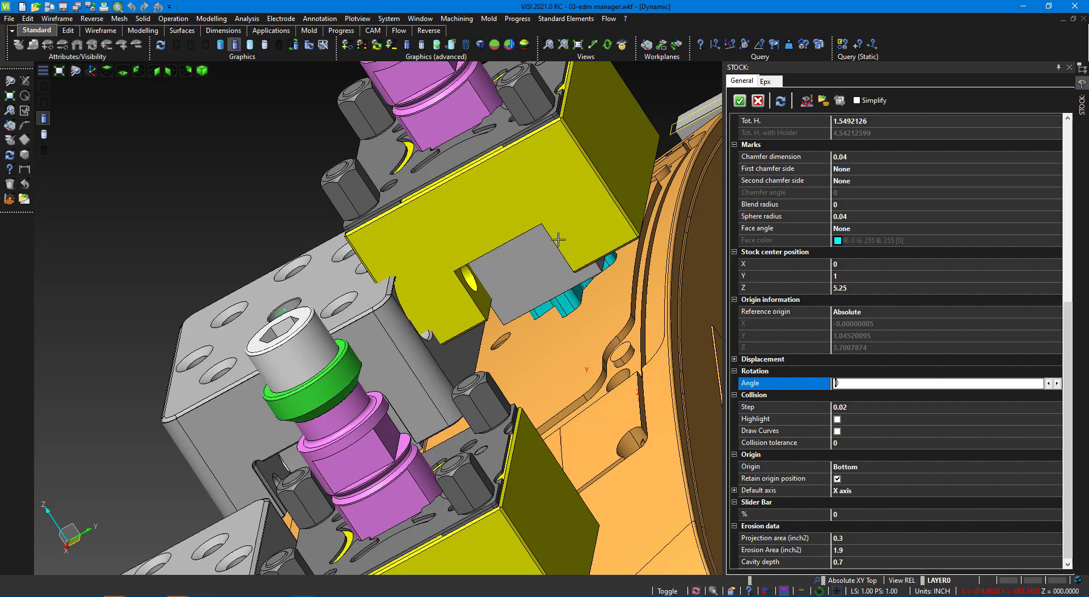
{"action": "type", "text": "1"}
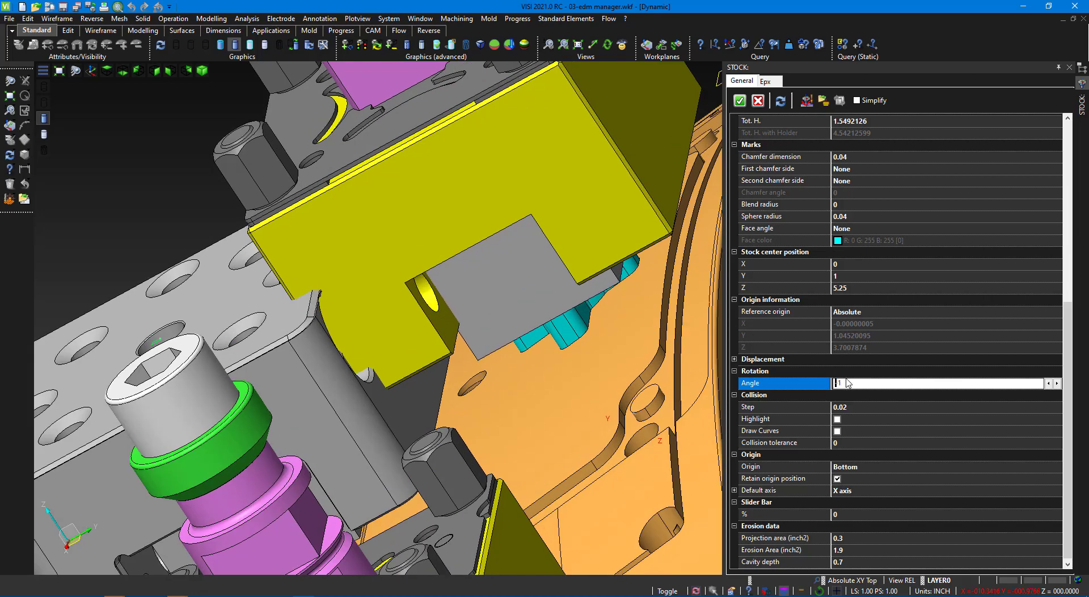
{"action": "type", "text": "-1"}
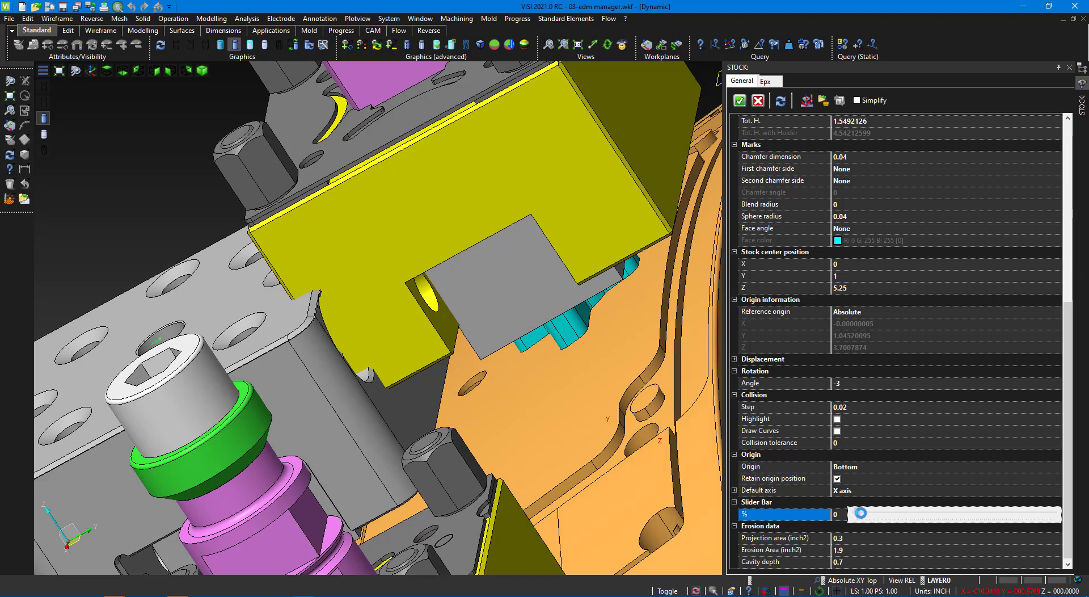
{"action": "left_click_drag", "start_coordinate": [867, 514], "coordinate": [952, 514]}
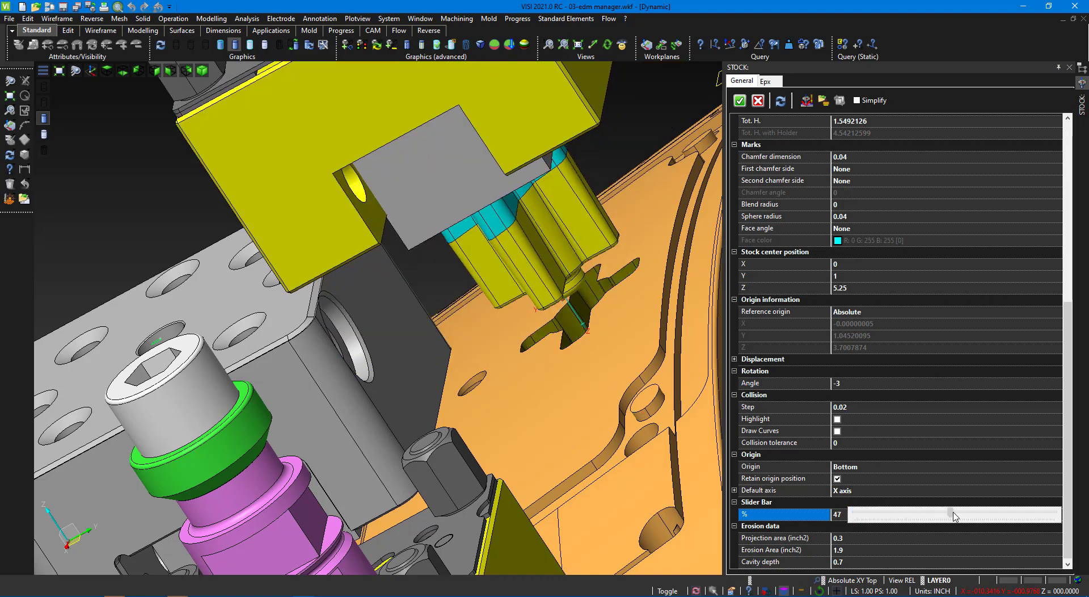
{"action": "left_click_drag", "start_coordinate": [951, 513], "coordinate": [1014, 513]}
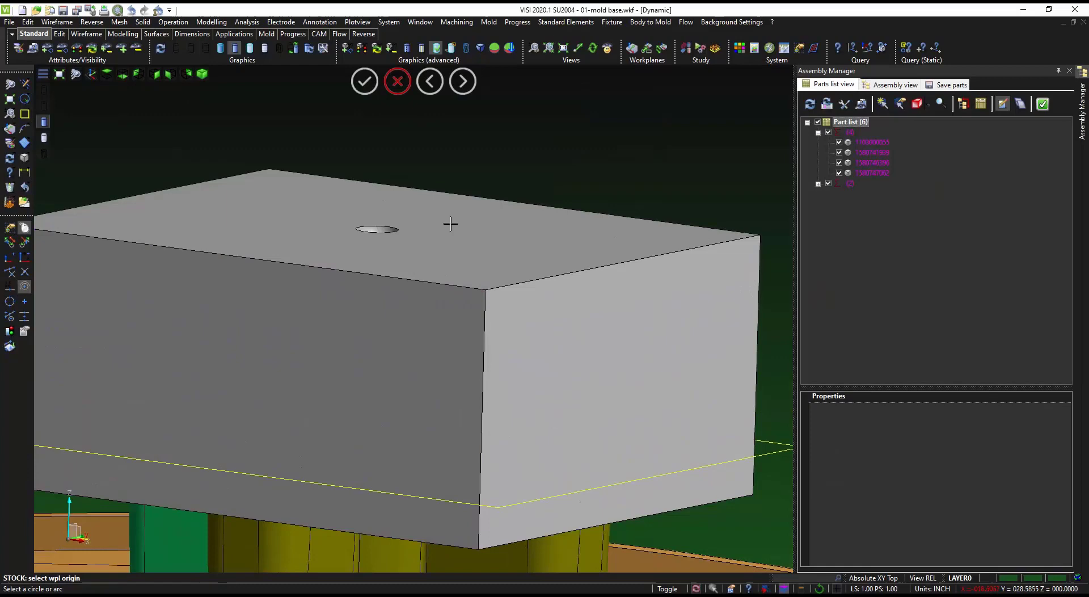
Add a stock block at the top-hole wpl origin and show the four-electrode EDM project.
{"action": "left_click", "coordinate": [396, 81]}
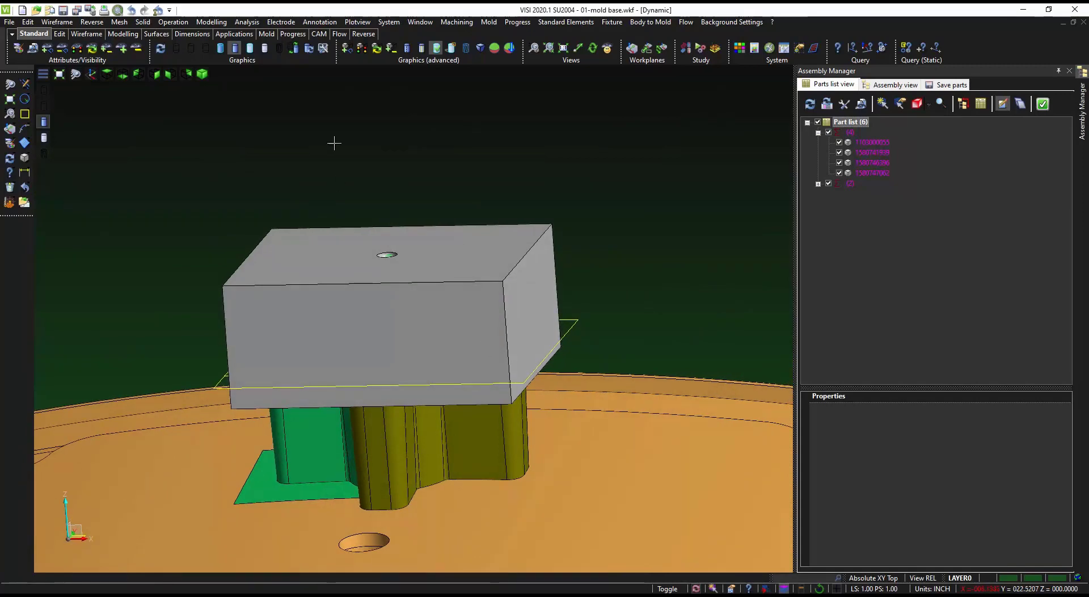
{"action": "left_click", "coordinate": [211, 22]}
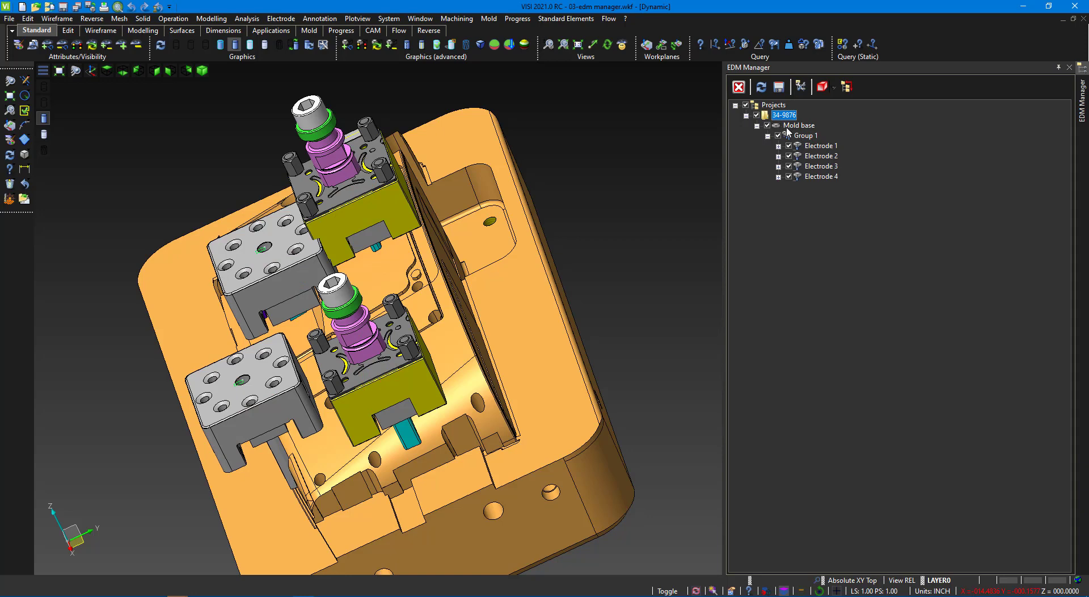
Highlight the mold base and Group 1, then save the project files as VISI.
{"action": "left_click", "coordinate": [798, 125]}
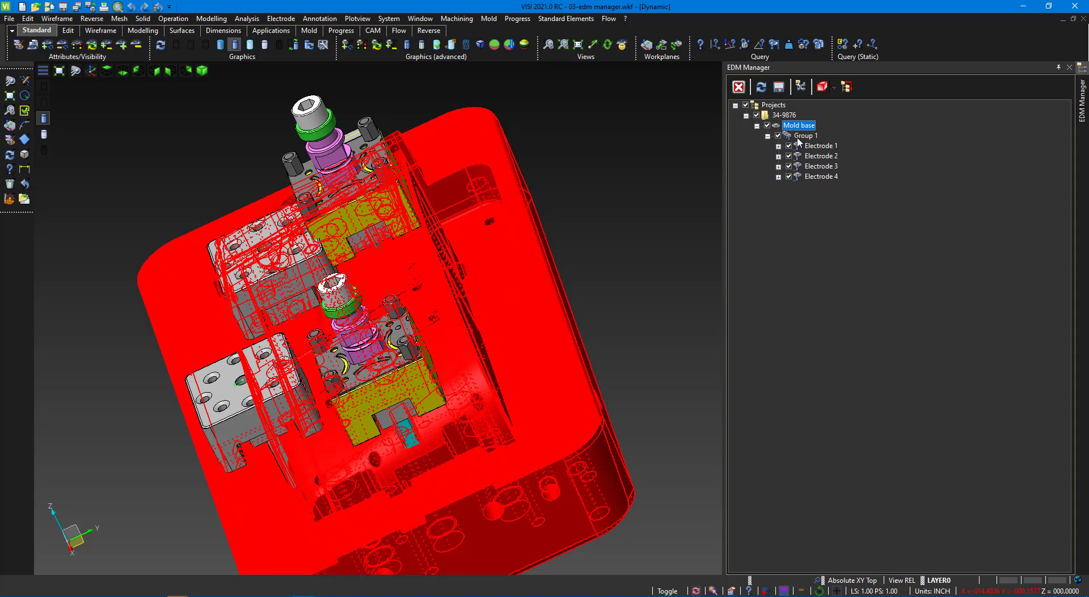
{"action": "left_click", "coordinate": [805, 135]}
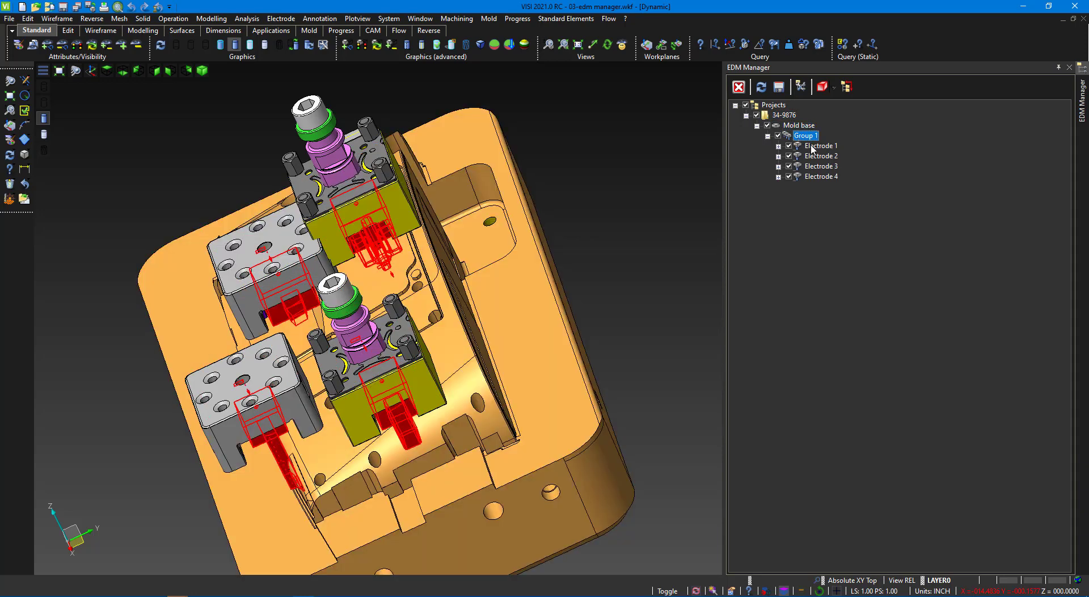
{"action": "right_click", "coordinate": [820, 145]}
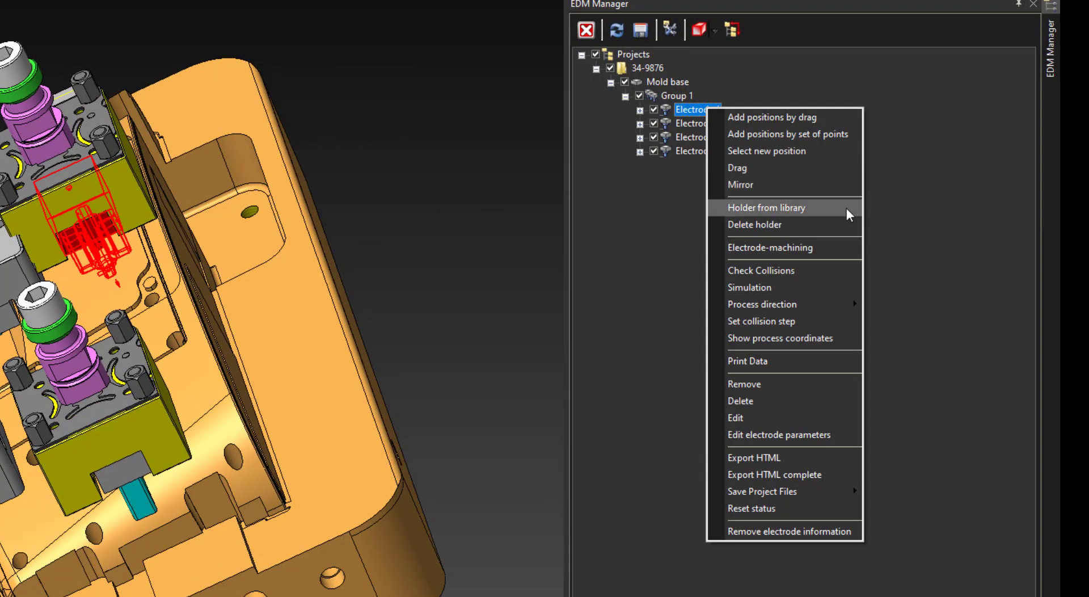
{"action": "mouse_move", "coordinate": [804, 225]}
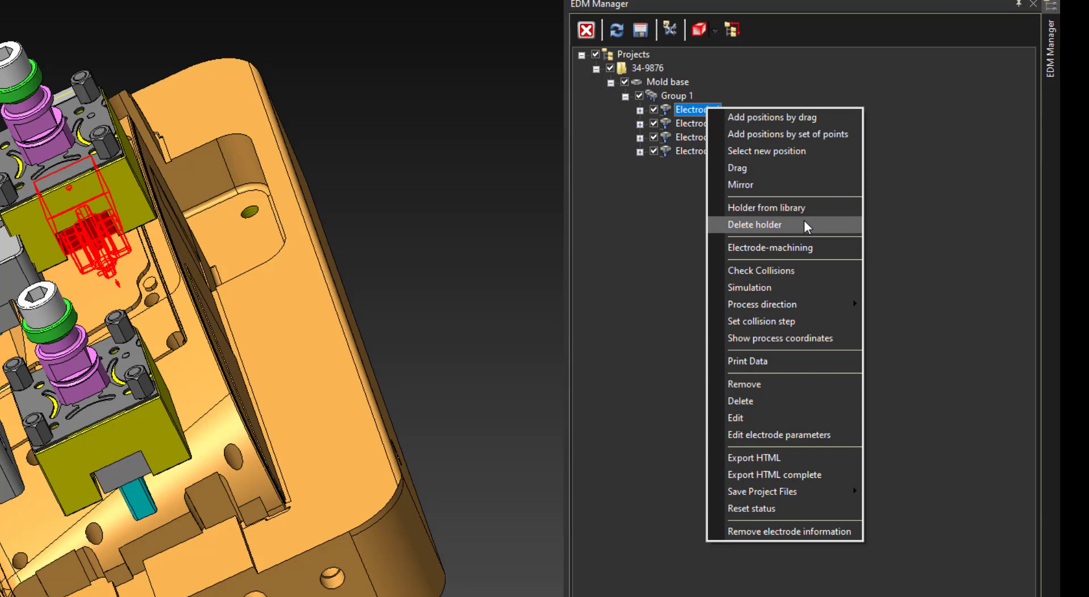
{"action": "mouse_move", "coordinate": [741, 260]}
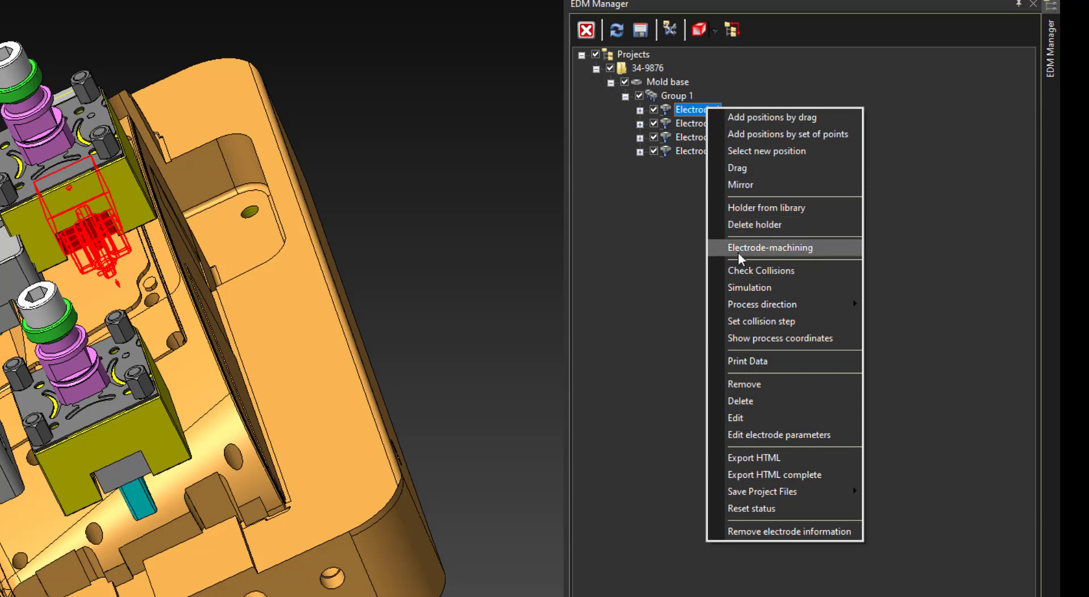
{"action": "mouse_move", "coordinate": [807, 268]}
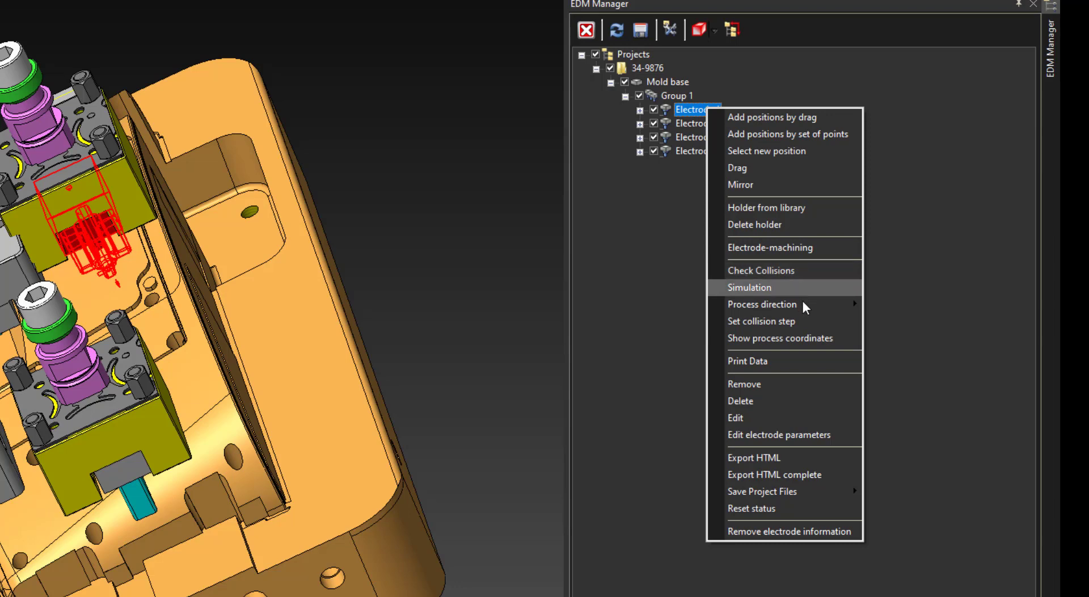
{"action": "mouse_move", "coordinate": [762, 303]}
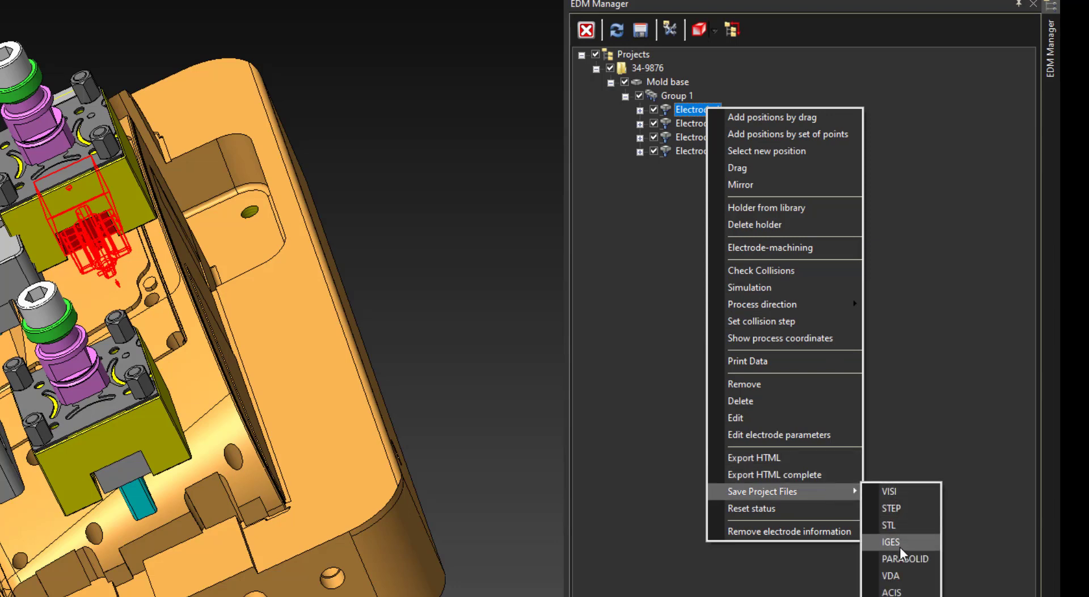
{"action": "mouse_move", "coordinate": [892, 592]}
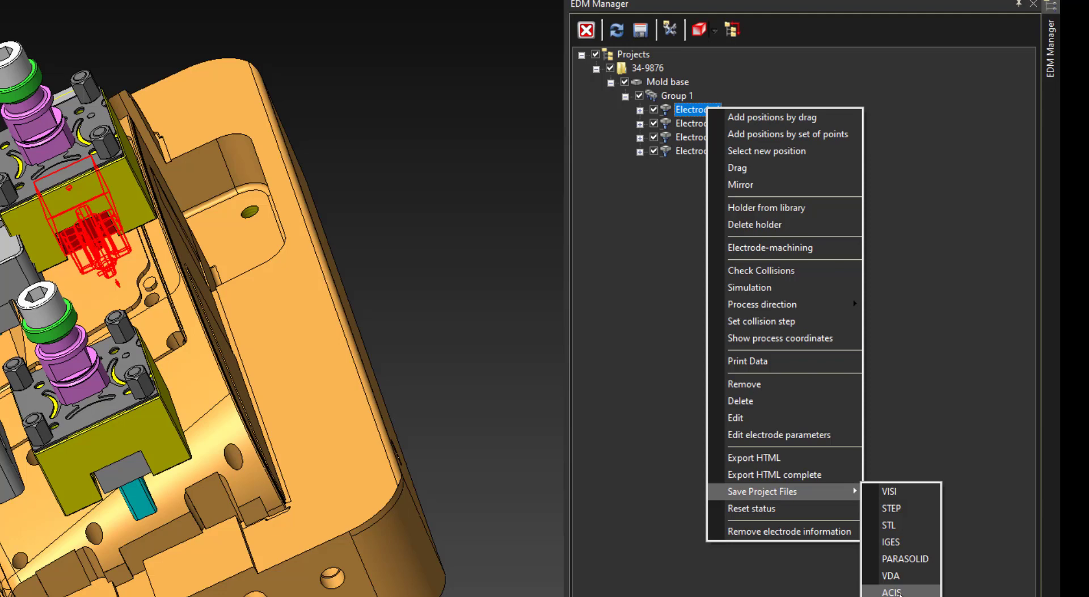
{"action": "mouse_move", "coordinate": [752, 508]}
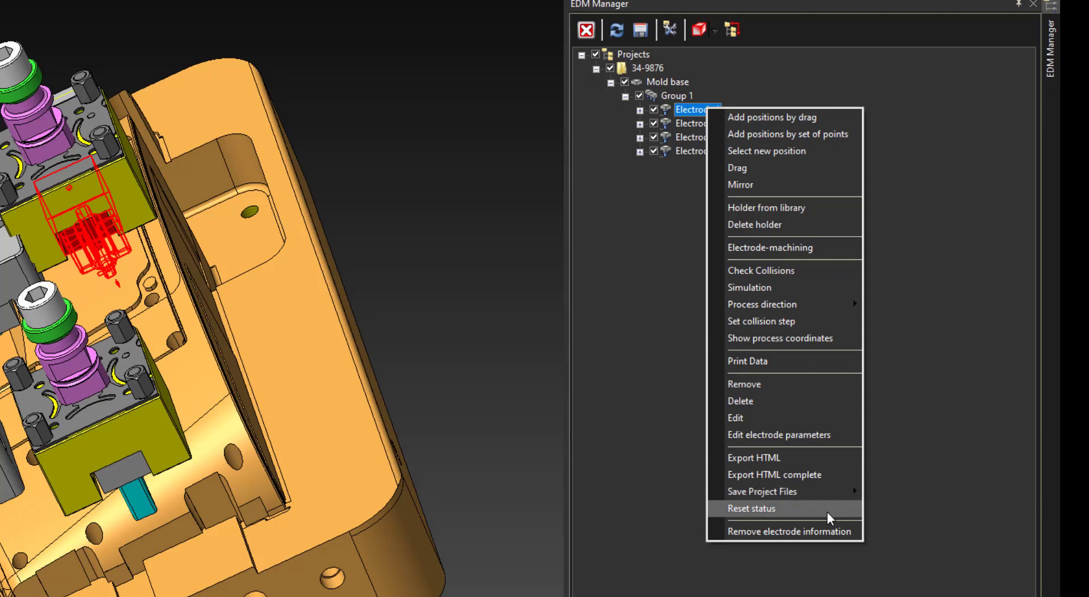
{"action": "left_click", "coordinate": [750, 508]}
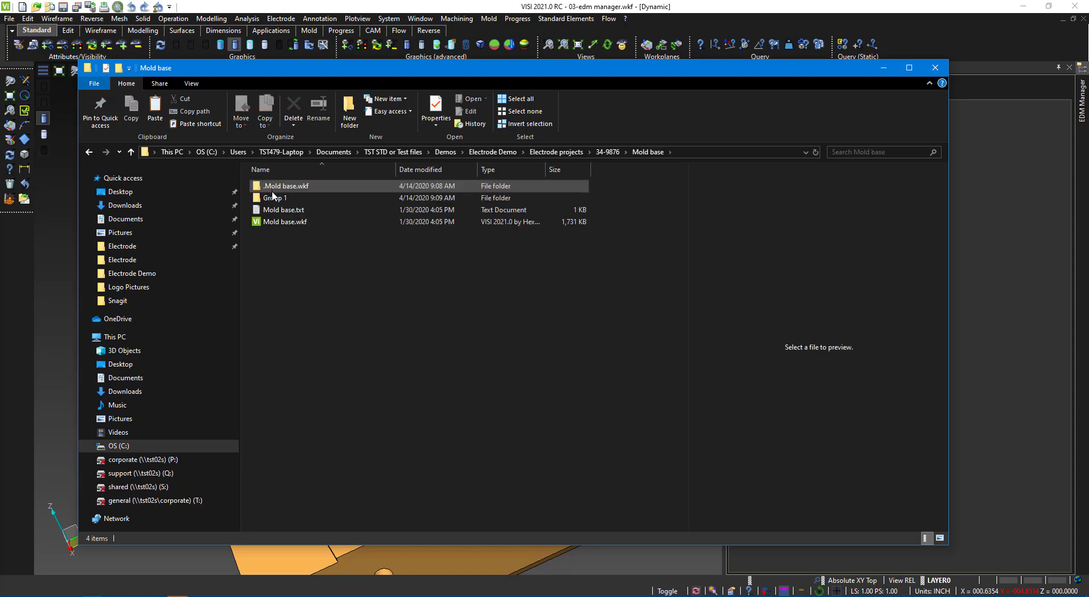
Open Group 1 > Electrode 1 and select the Electrode 1_1.wkf file.
{"action": "double_click", "coordinate": [275, 197]}
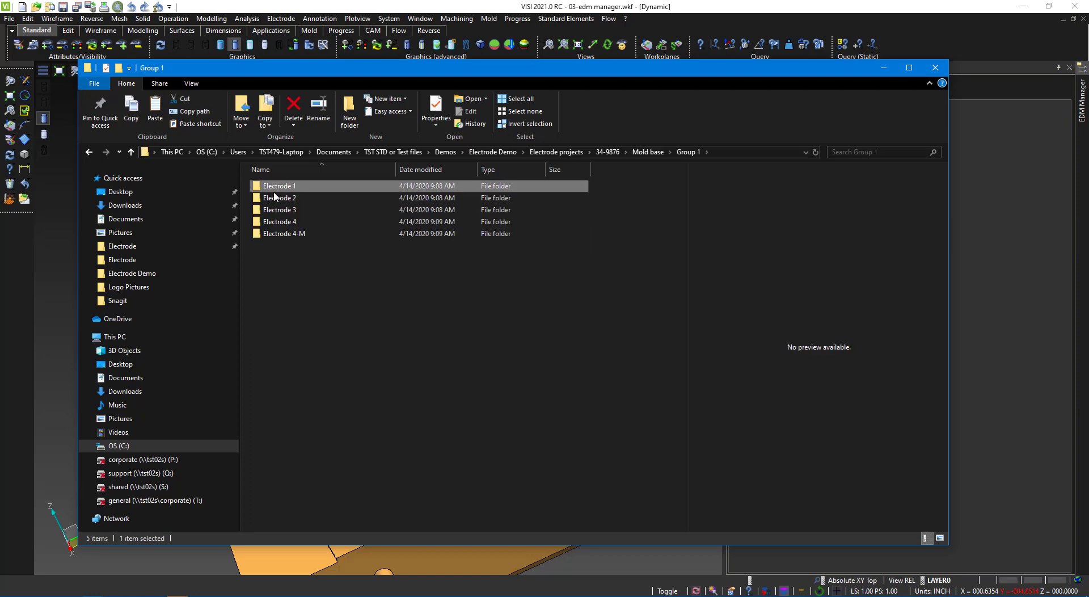
{"action": "double_click", "coordinate": [279, 185]}
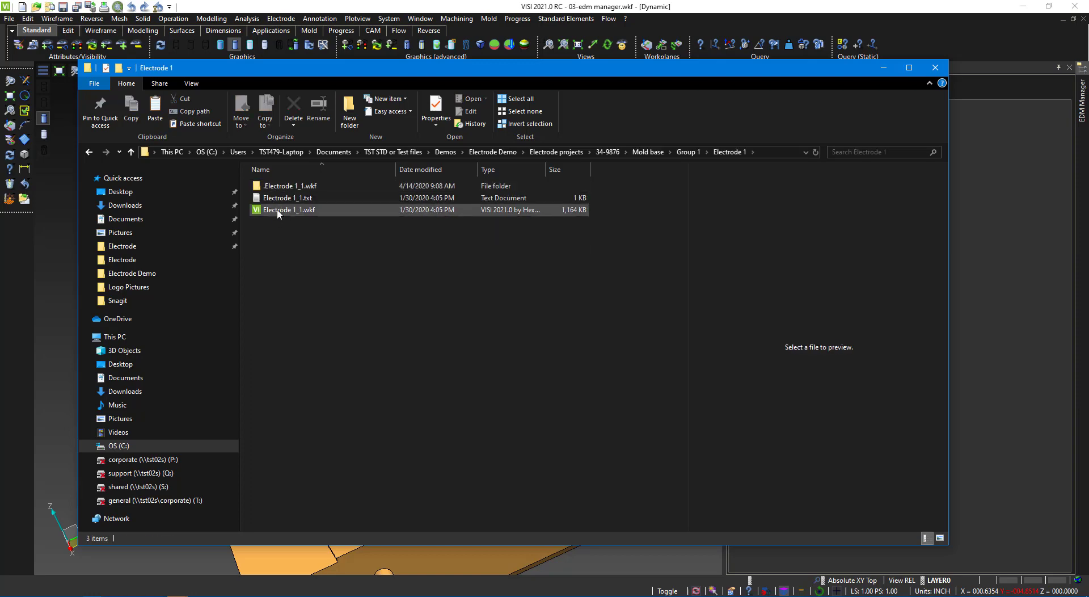
{"action": "left_click", "coordinate": [289, 197]}
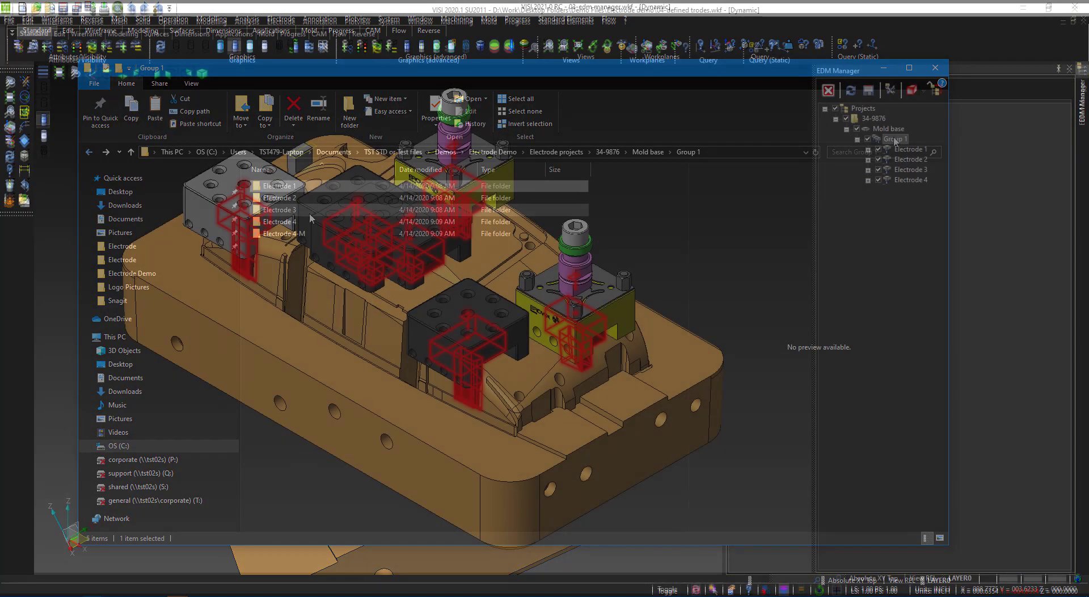
Export Group 1's electrodes as HTML reports from EDM Manager.
{"action": "right_click", "coordinate": [891, 139]}
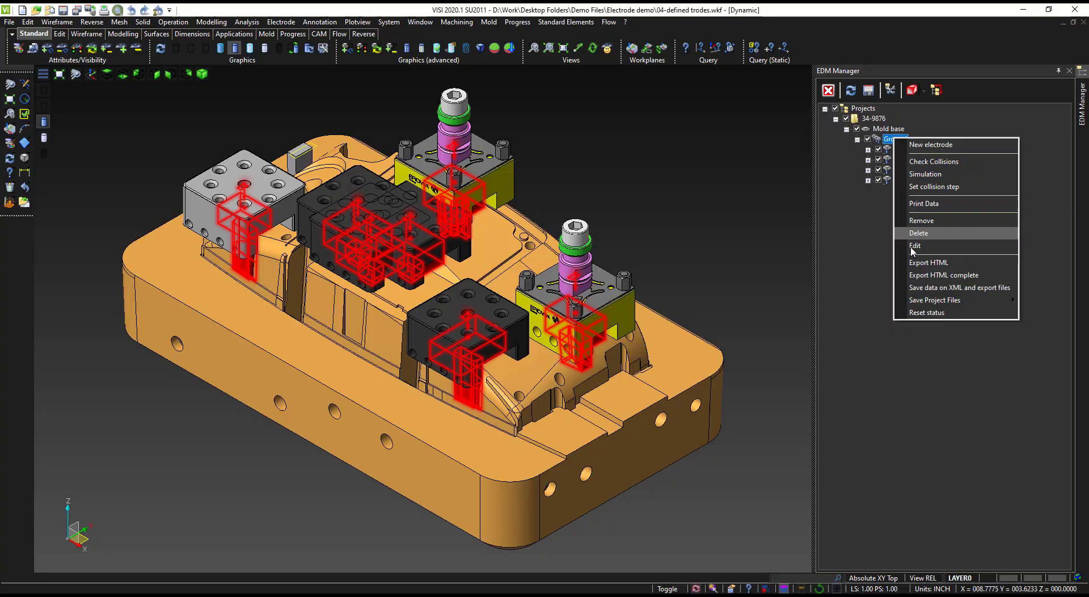
{"action": "left_click", "coordinate": [928, 262]}
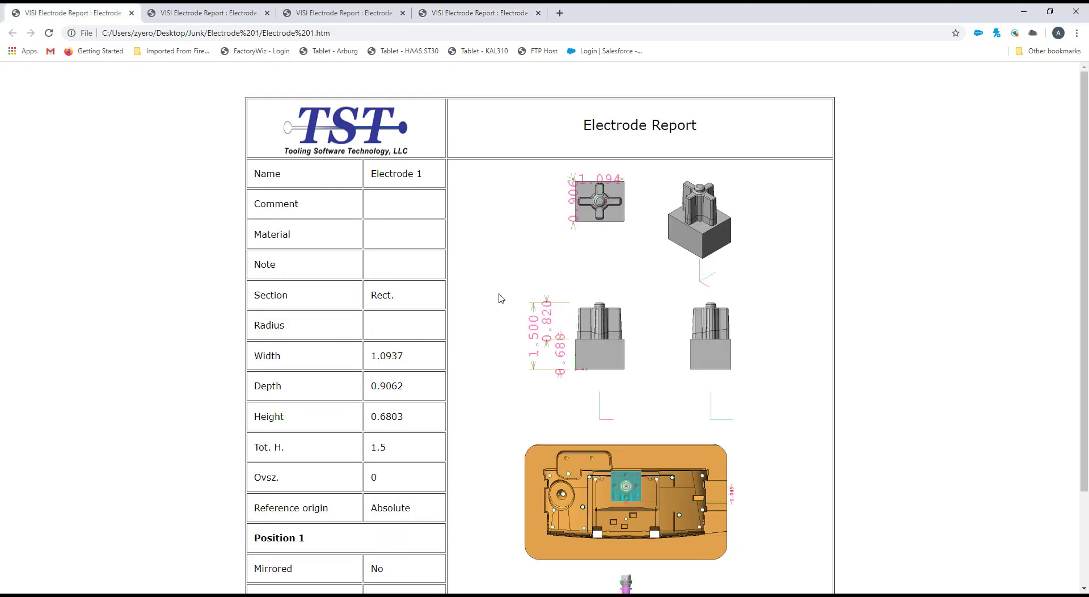
Scroll through the Electrode 1 report, then review the Electrode 2 and 3 reports.
{"action": "scroll", "scroll_direction": "down", "scroll_amount": 3}
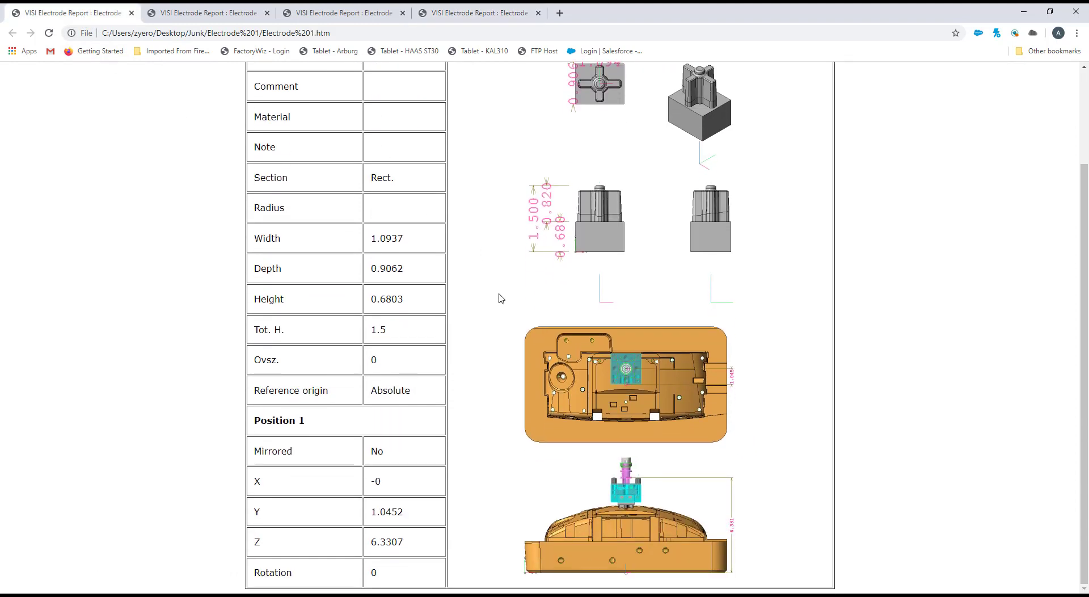
{"action": "left_click", "coordinate": [205, 12]}
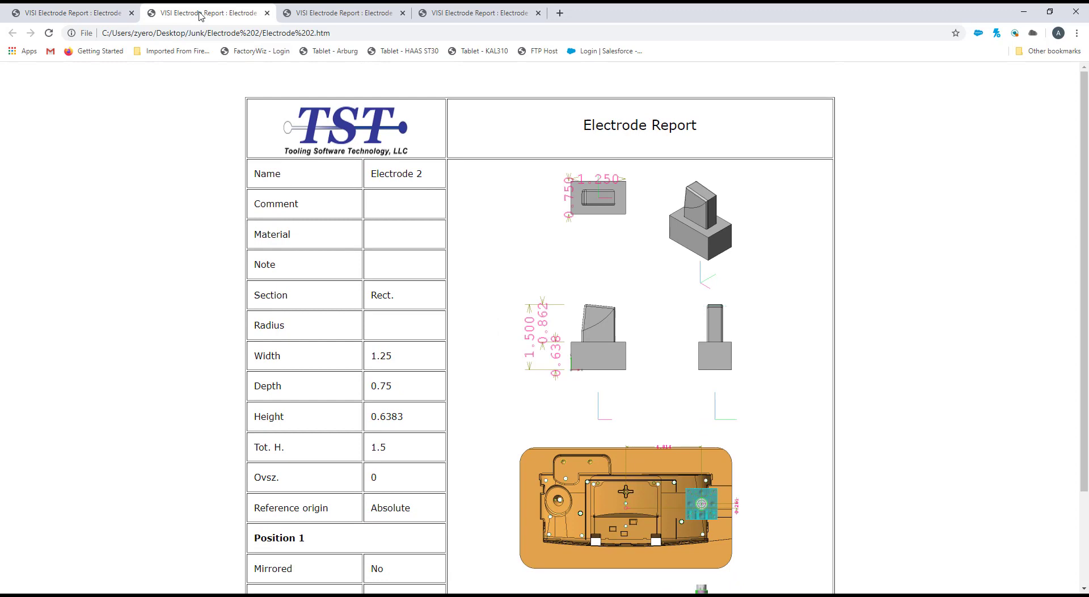
{"action": "left_click", "coordinate": [341, 13]}
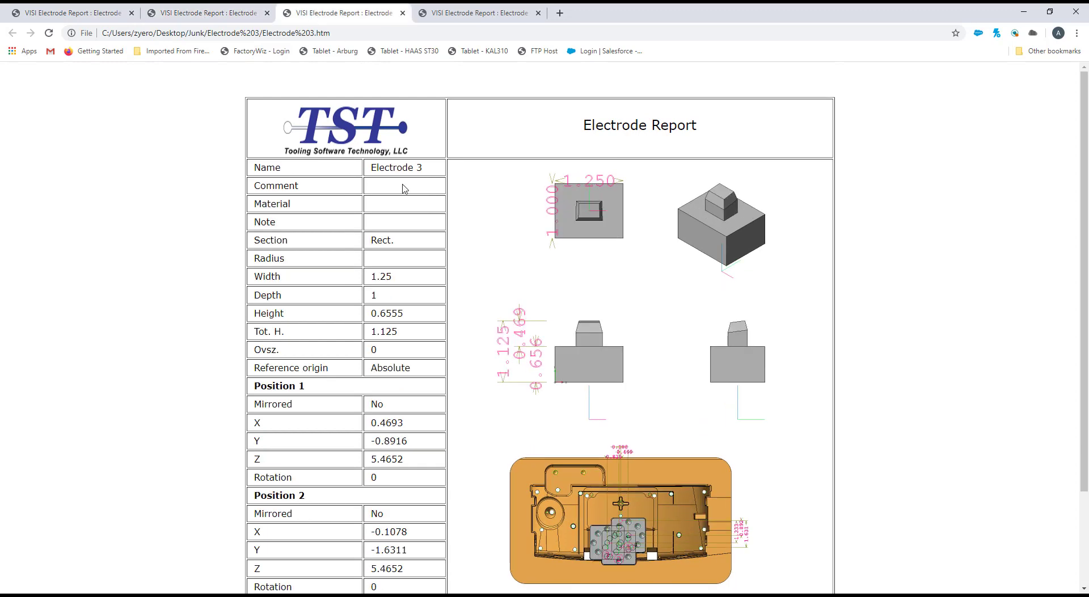
{"action": "scroll", "scroll_direction": "down", "scroll_amount": 3}
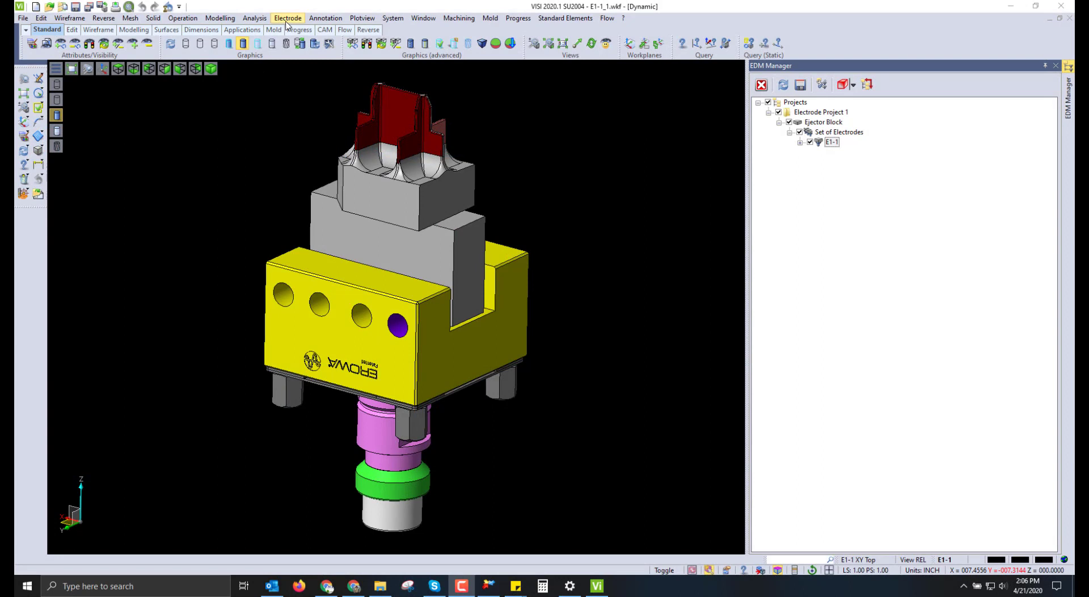
Apply electrode machining for E1-1 with no project reuse, no minimum Z, and Z offset 0.25.
{"action": "left_click", "coordinate": [287, 17]}
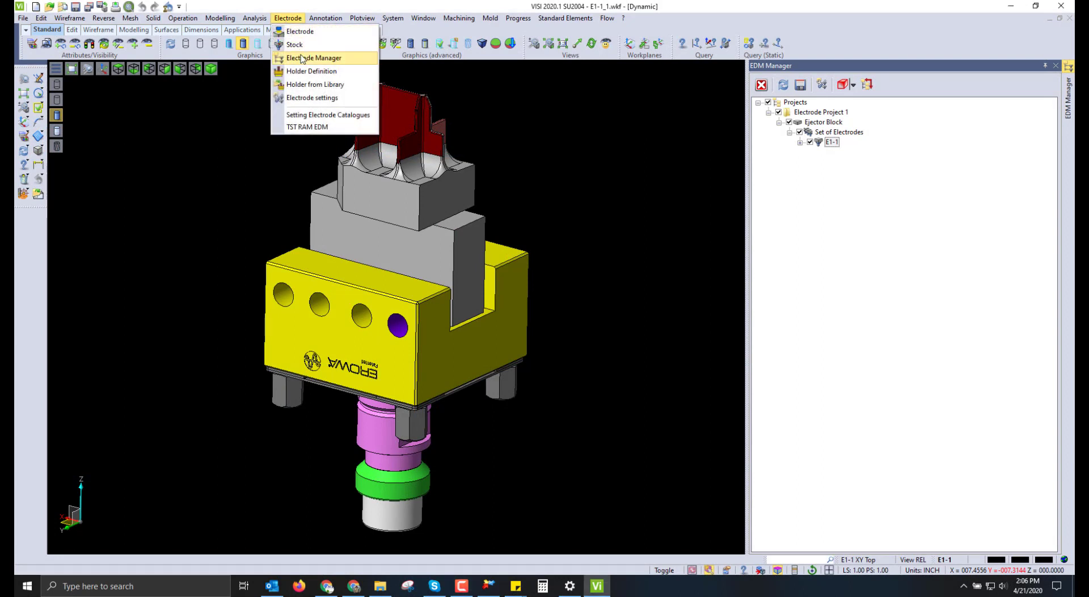
{"action": "left_click", "coordinate": [832, 142]}
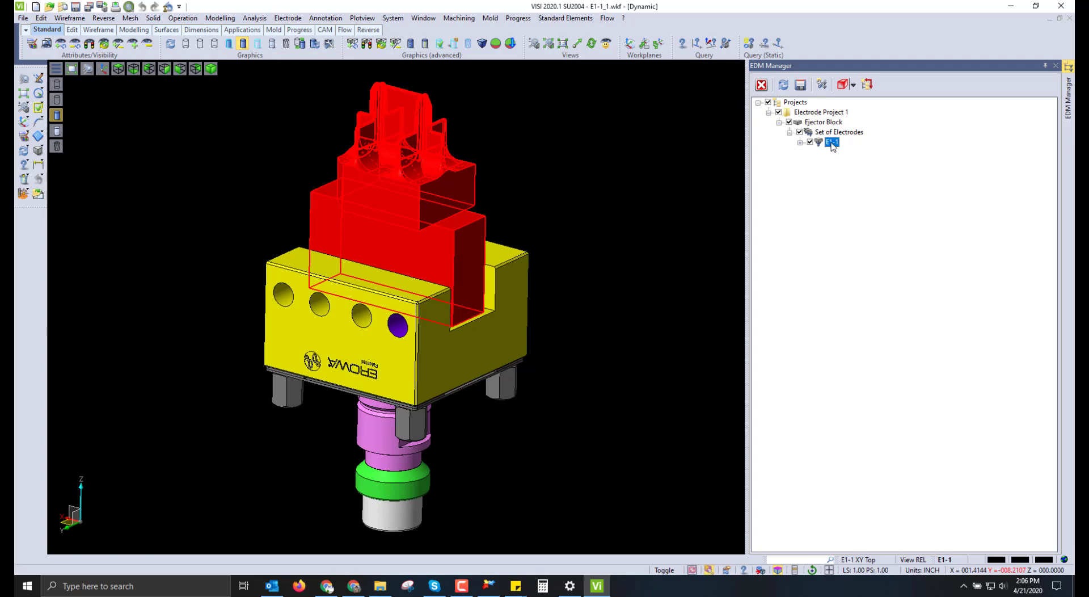
{"action": "right_click", "coordinate": [833, 142]}
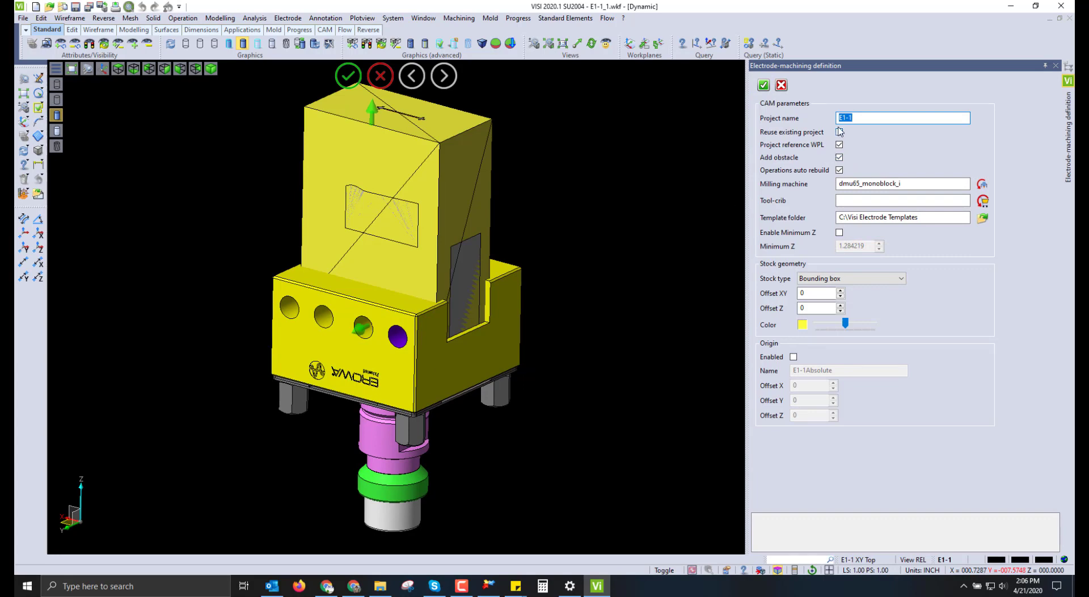
{"action": "left_click", "coordinate": [839, 132]}
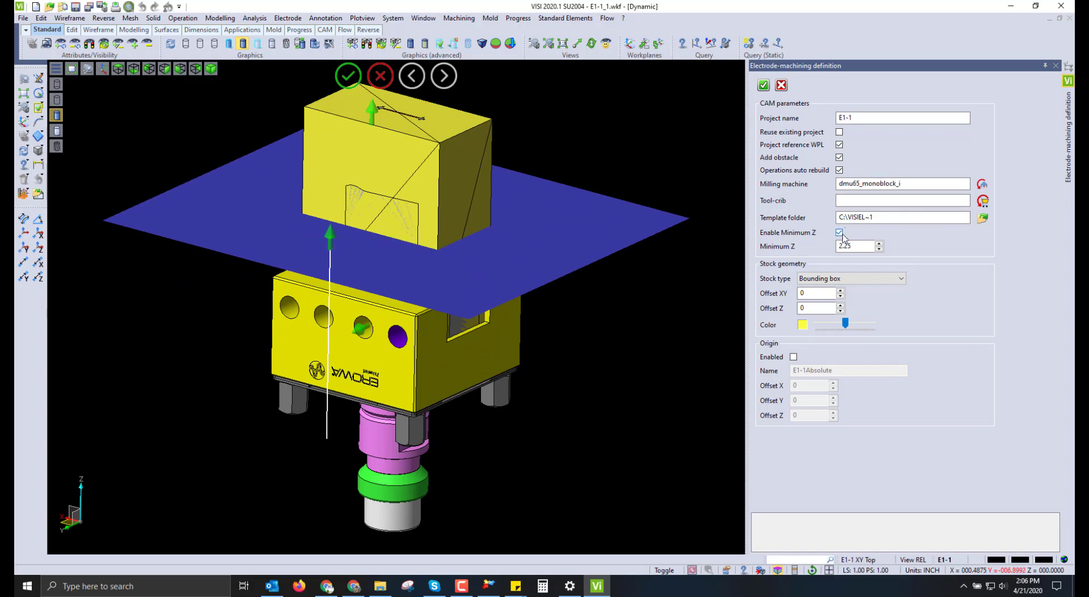
{"action": "left_click", "coordinate": [839, 232]}
{"action": "type", "text": ".25"}
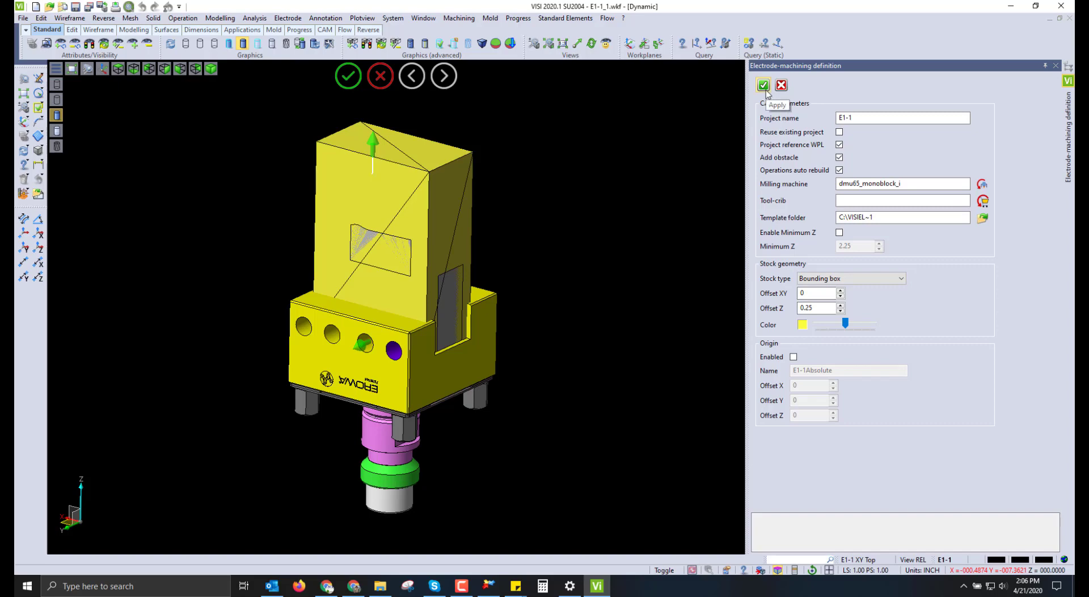
{"action": "left_click", "coordinate": [765, 85]}
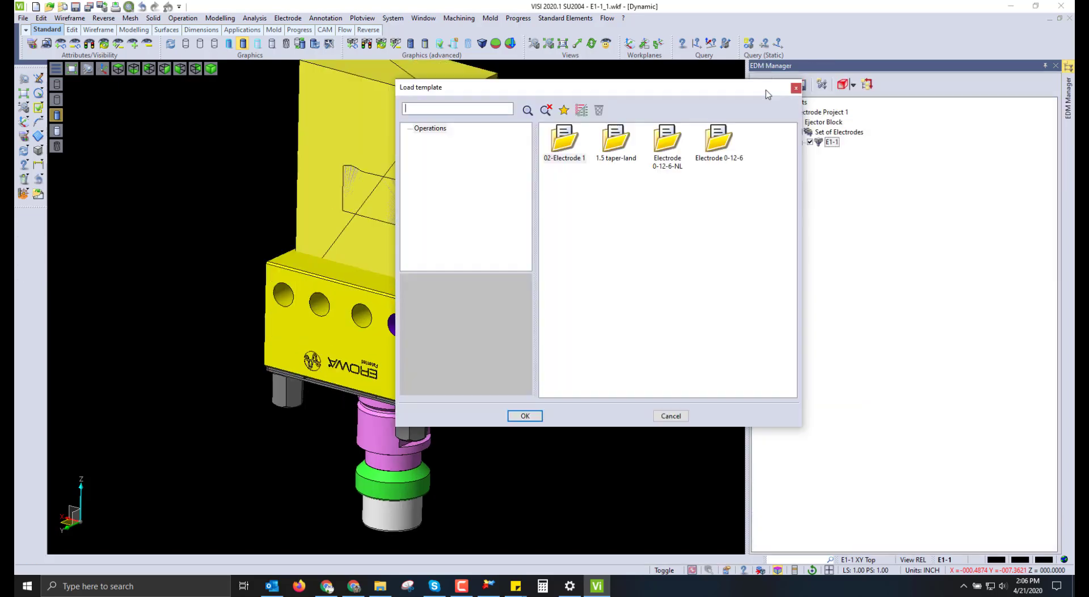
Load the Electrode 0-12-6 machining template for E1-1.
{"action": "left_click", "coordinate": [718, 139]}
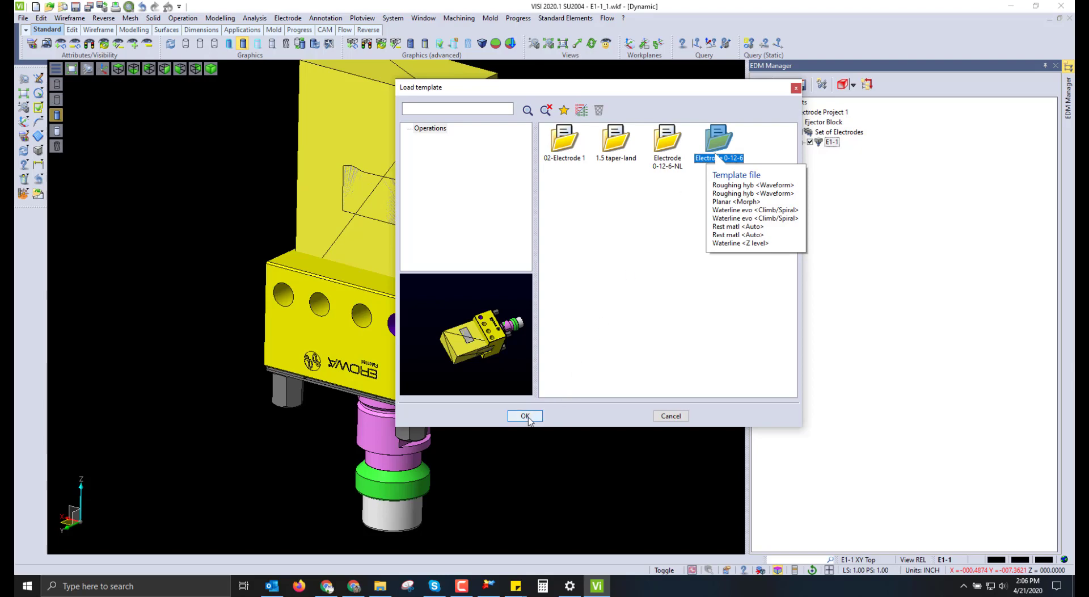
{"action": "left_click", "coordinate": [524, 415]}
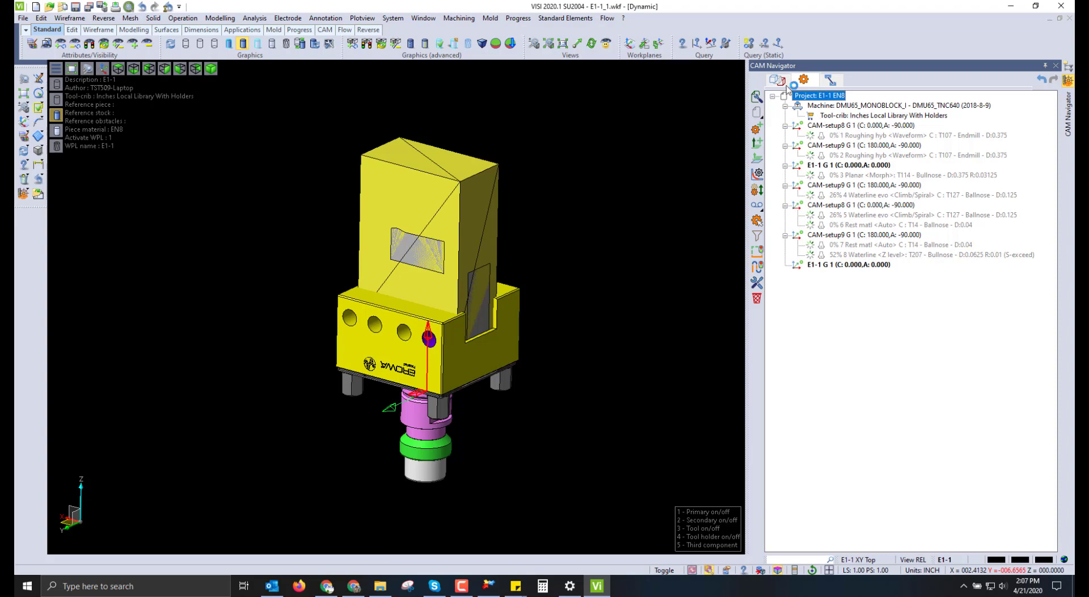
Calculate E1-1's template operations and open the TST RAM EDM export for four electrodes.
{"action": "left_click", "coordinate": [778, 79]}
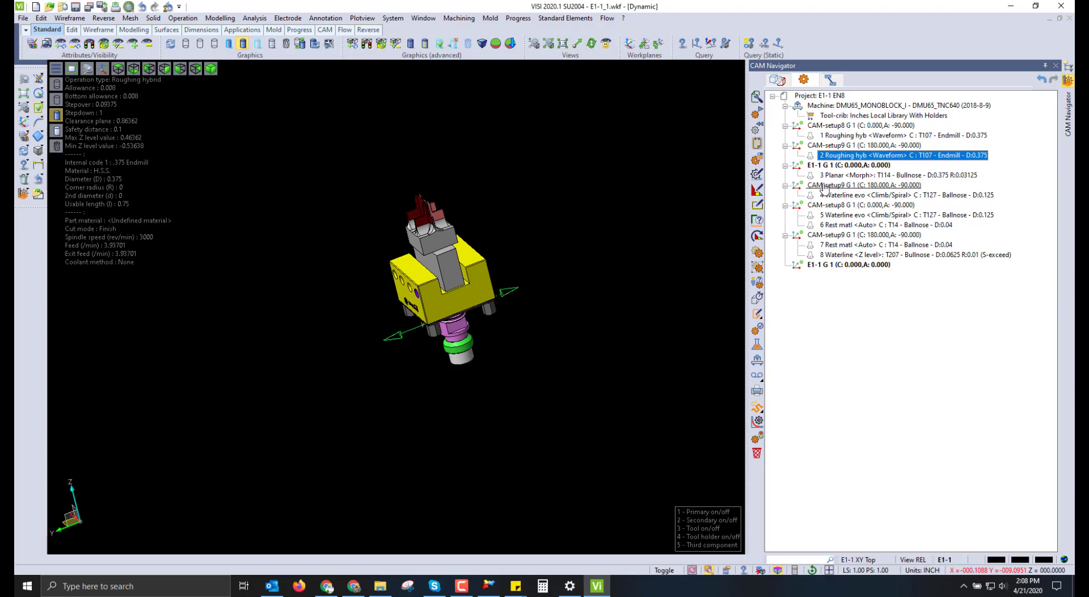
{"action": "left_click", "coordinate": [897, 175]}
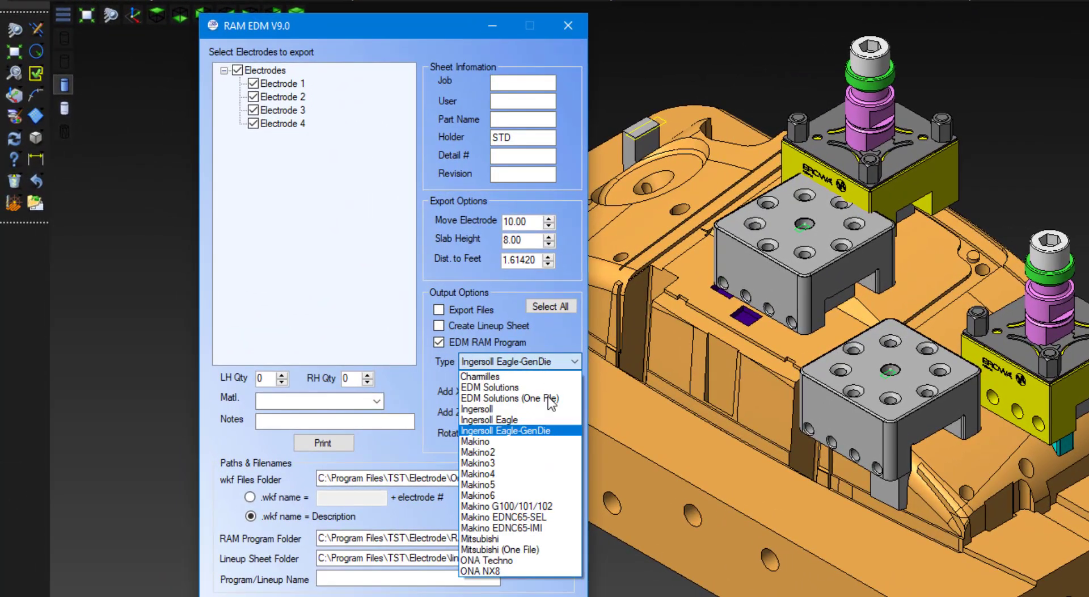
{"action": "mouse_move", "coordinate": [476, 409]}
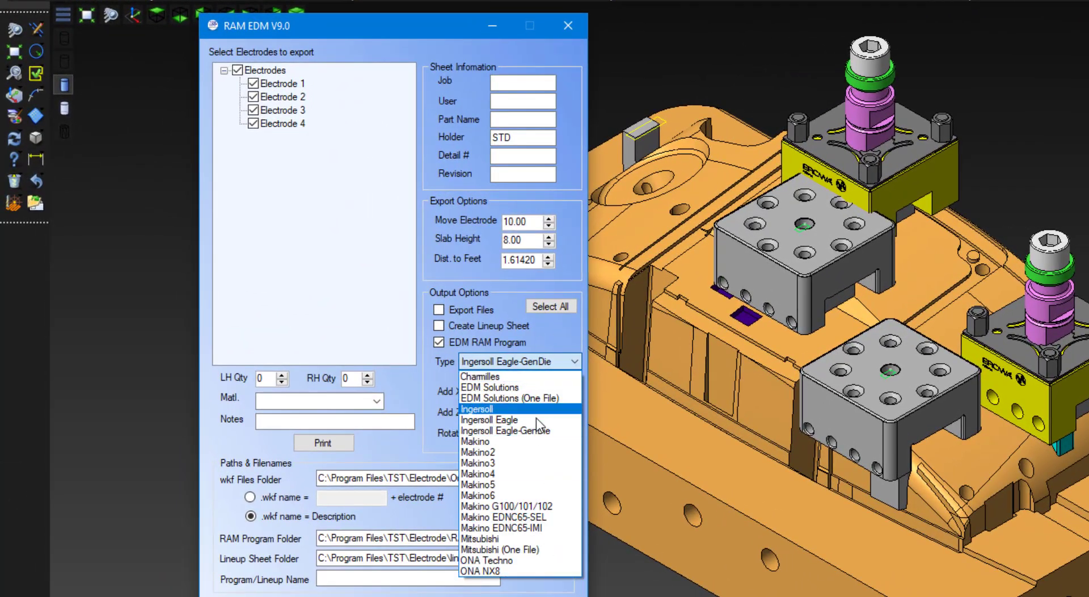
Generate Ingersoll Eagle RAM program 13221 for job 13-221, creating 13221.ing.
{"action": "left_click", "coordinate": [489, 420]}
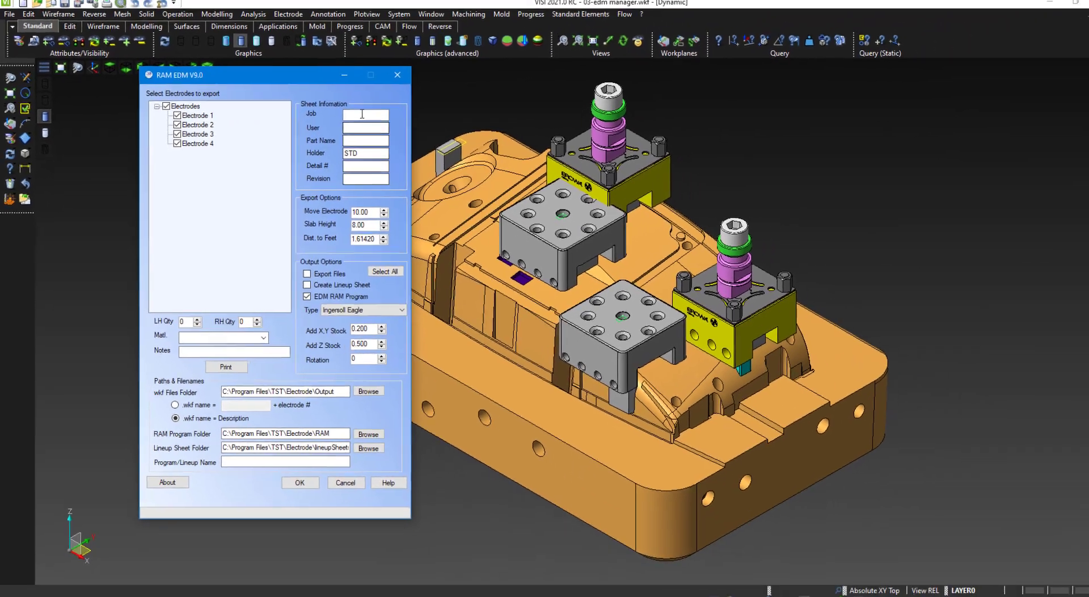
{"action": "type", "text": "13-221"}
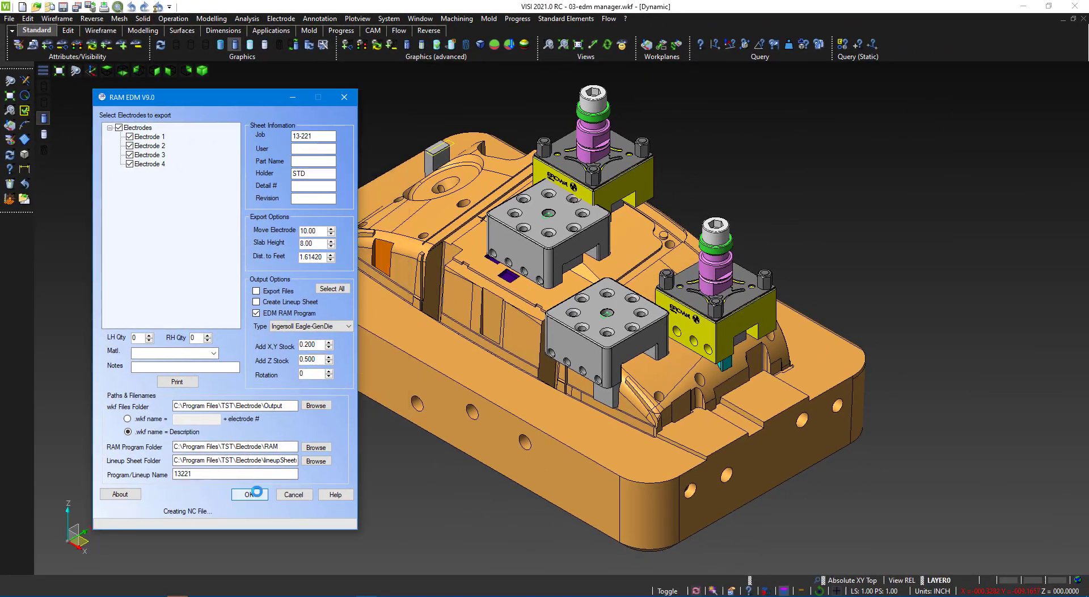
{"action": "left_click", "coordinate": [248, 494]}
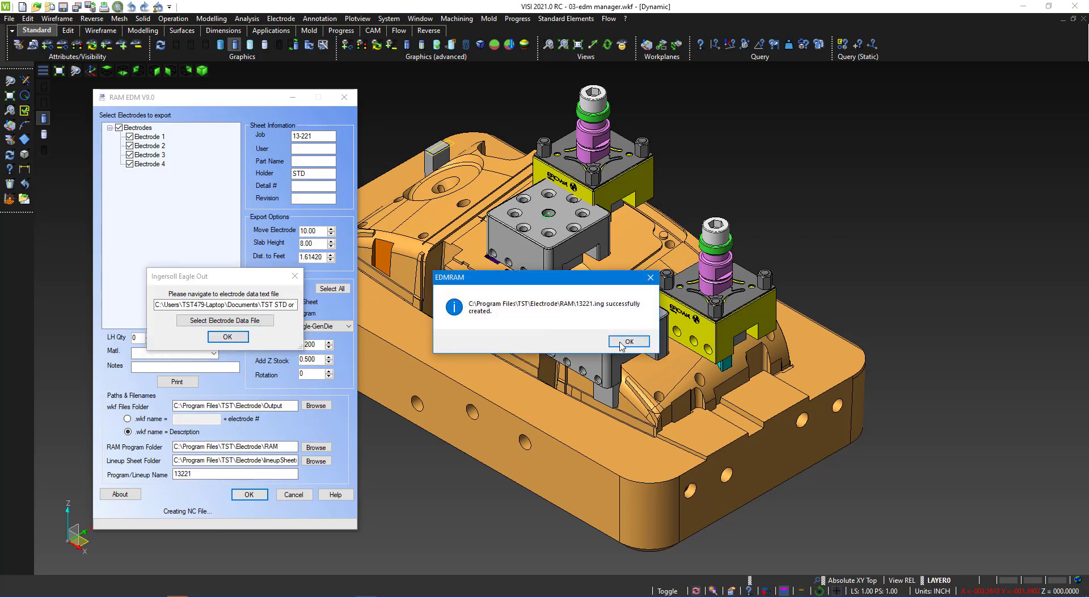
{"action": "left_click", "coordinate": [627, 341]}
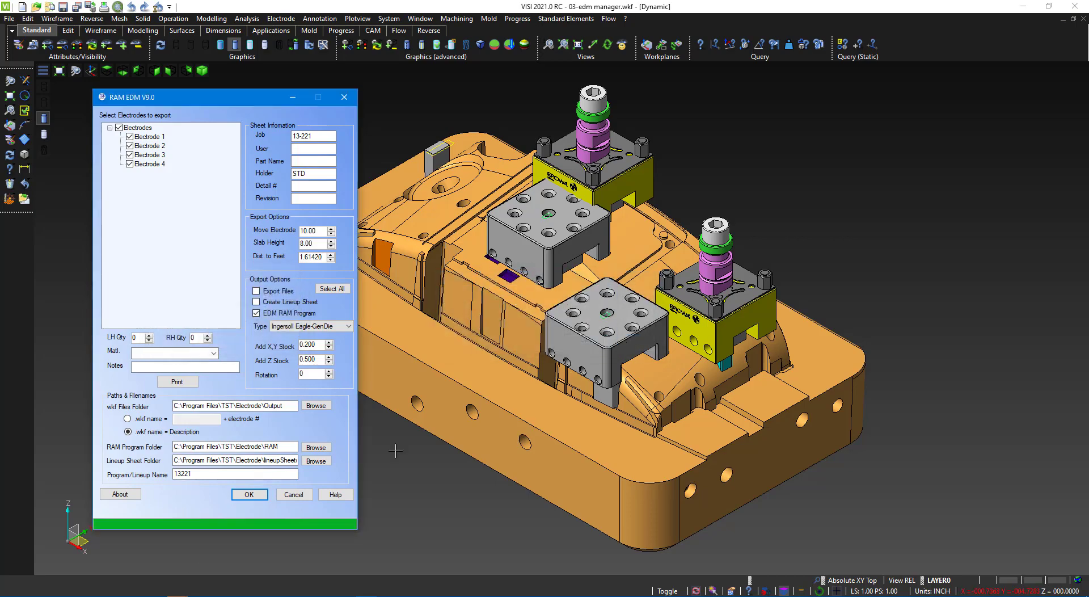
{"action": "left_click", "coordinate": [249, 494]}
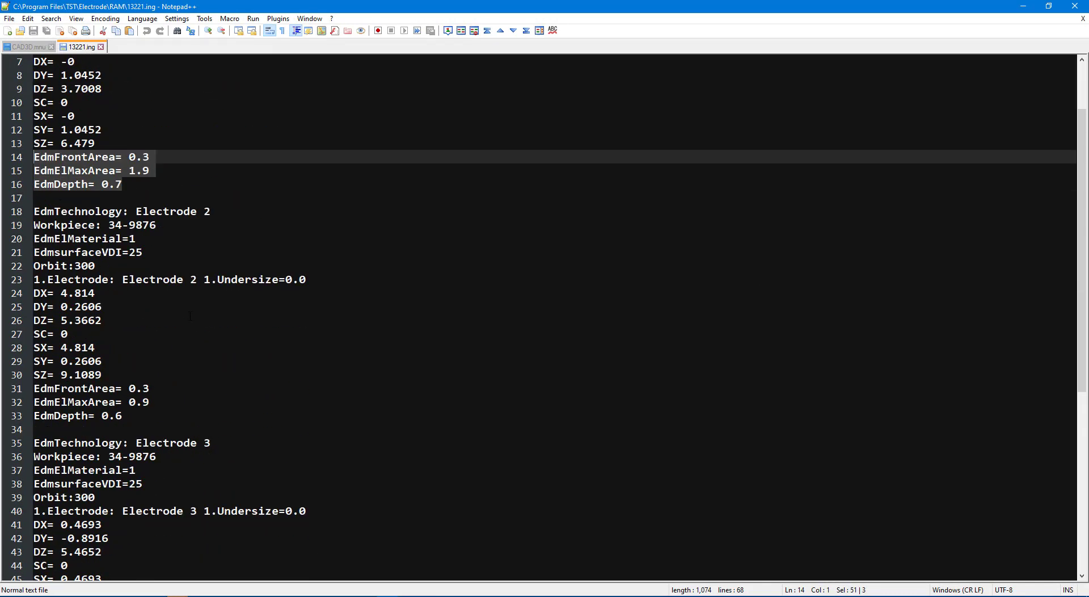
Scroll through 13221.ing to check the electrode burn positions, then switch windows.
{"action": "scroll", "scroll_direction": "down", "scroll_amount": 3}
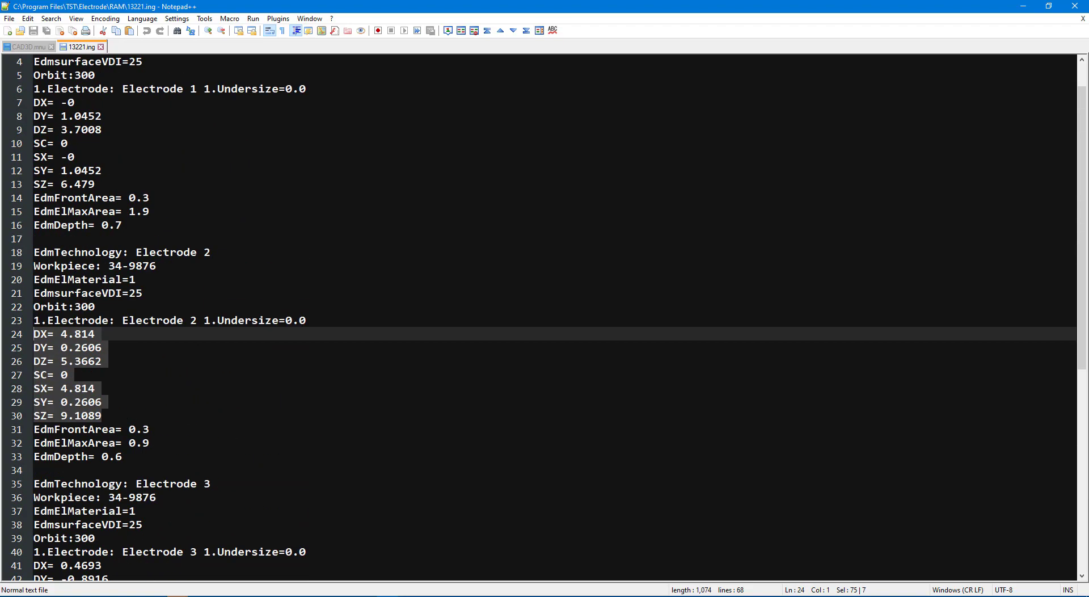
{"action": "key", "text": "alt+tab"}
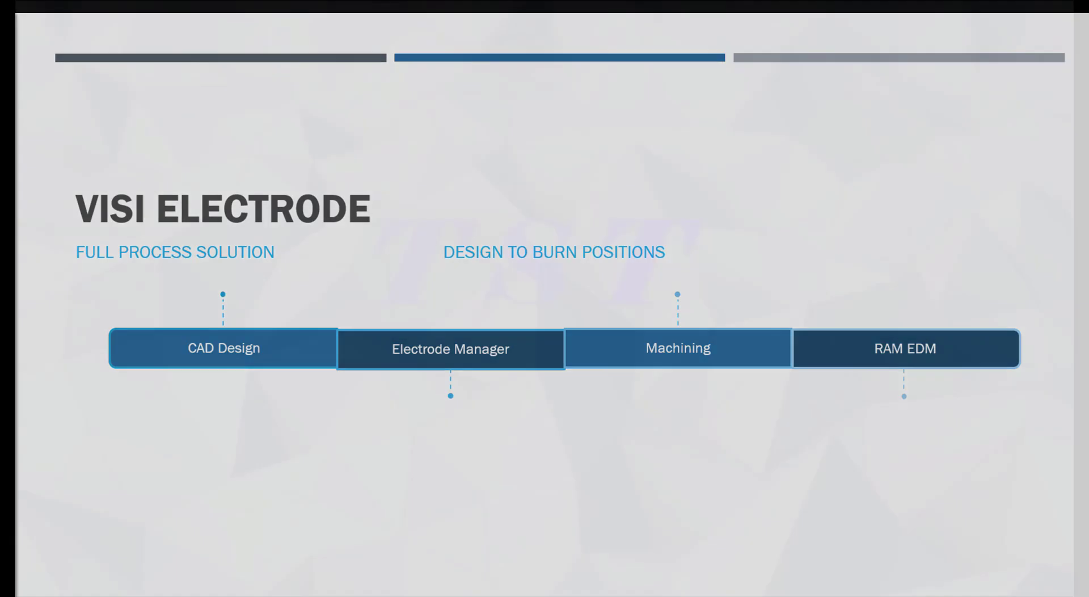